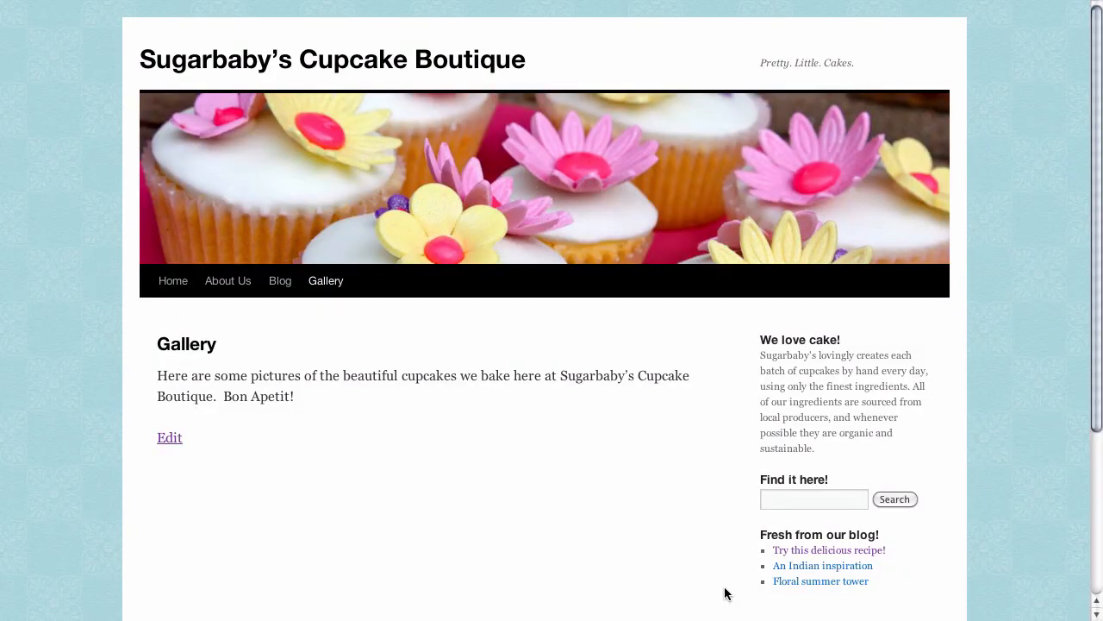
mouse_move(701, 448)
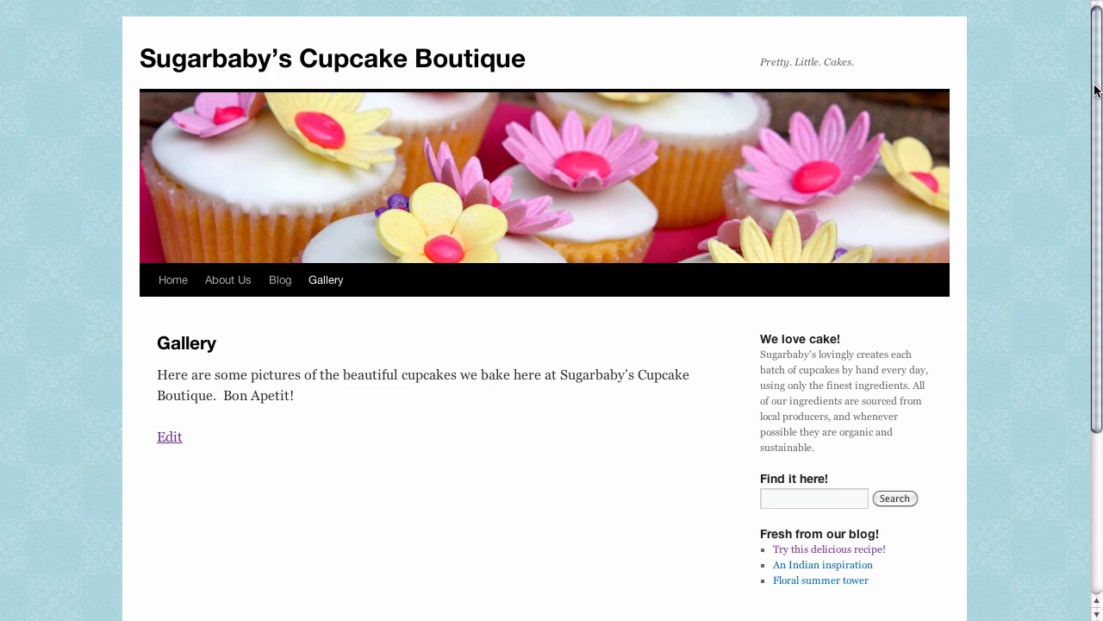
Step: Scroll to the Gallery page and open it in the Edit Page screen
scroll("down", 3)
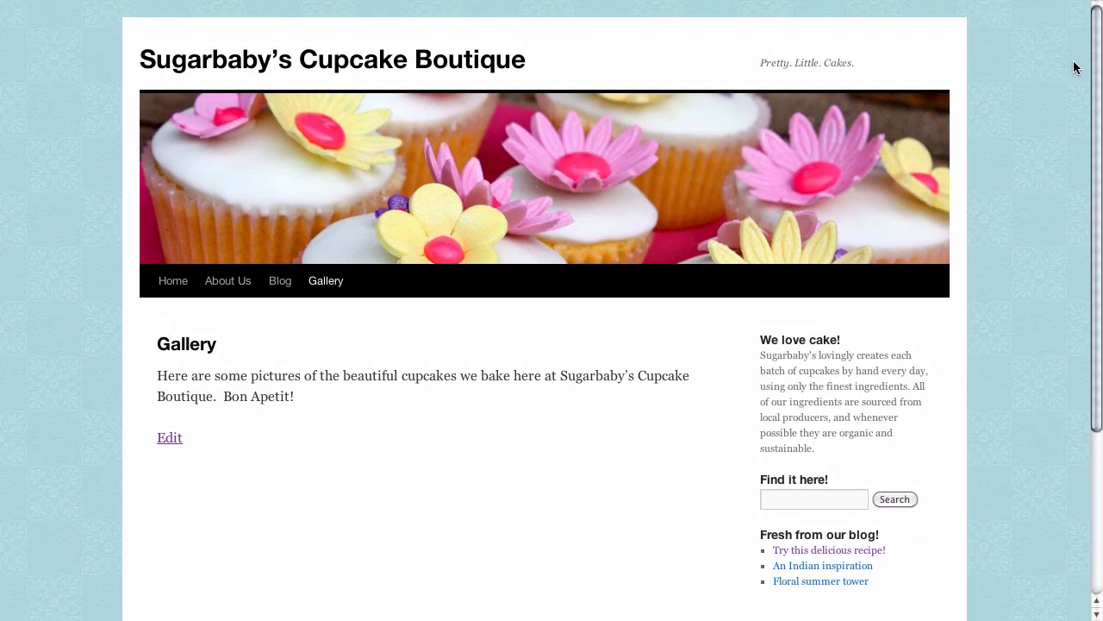
mouse_move(299, 414)
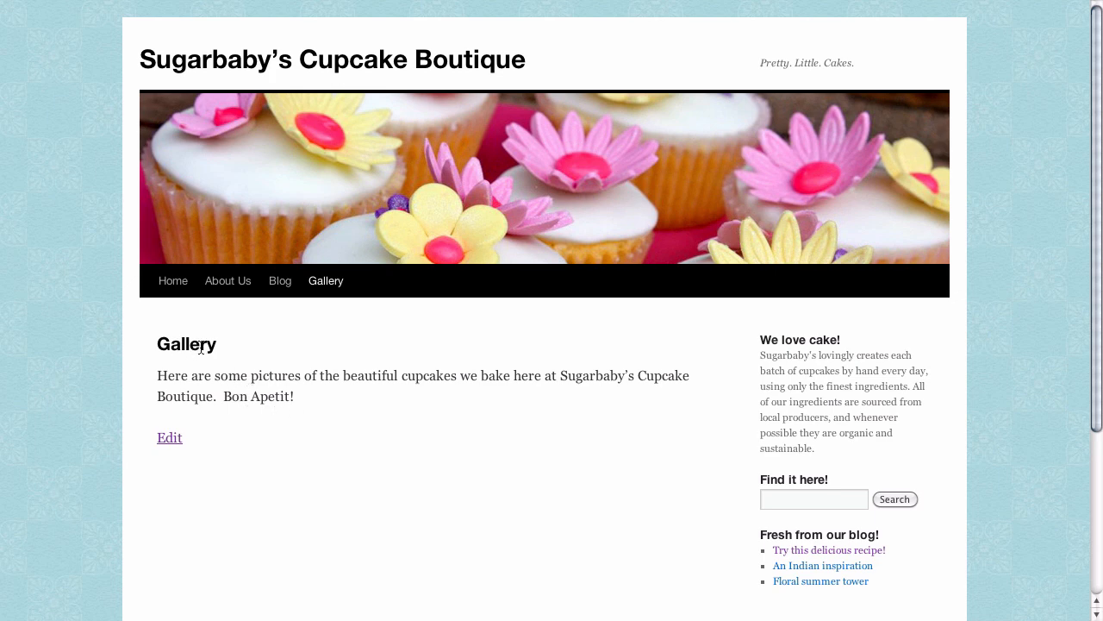
mouse_move(385, 424)
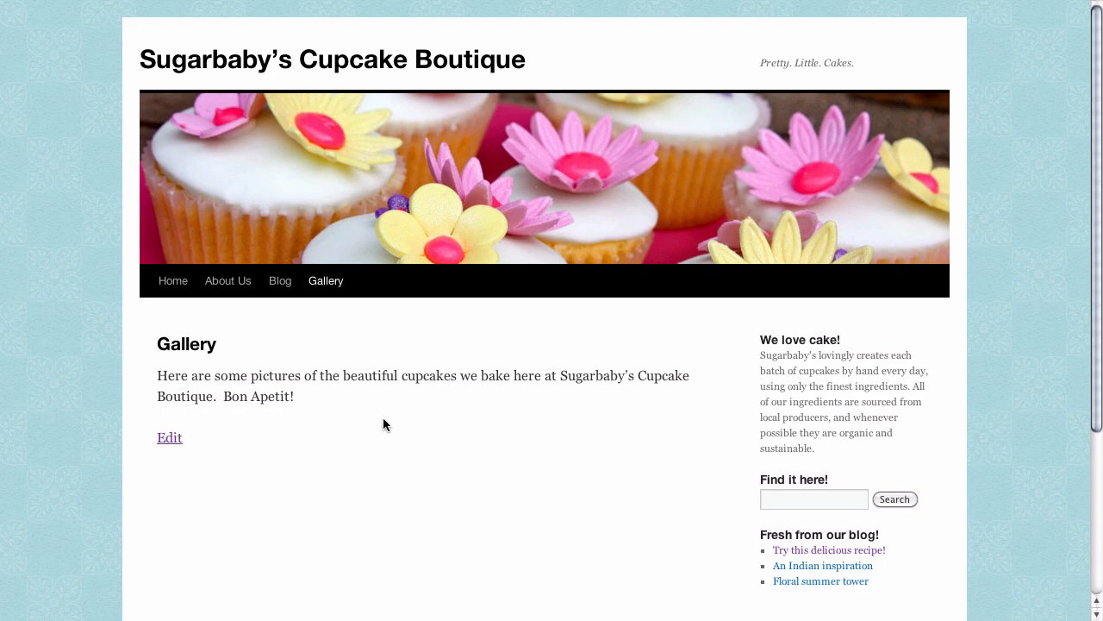
left_click(170, 437)
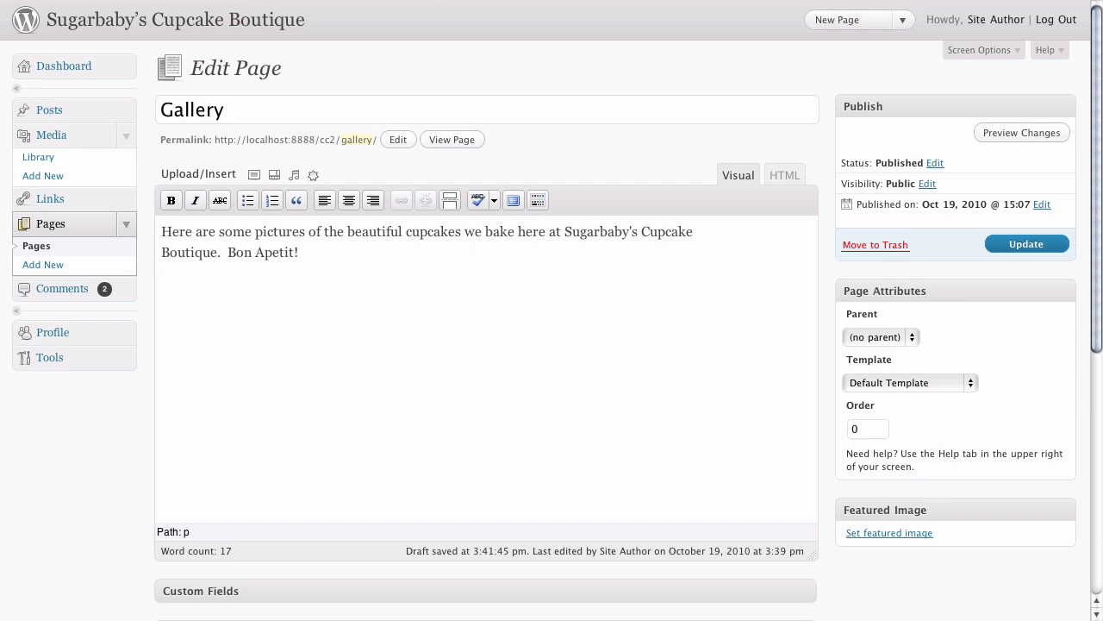
mouse_move(336, 275)
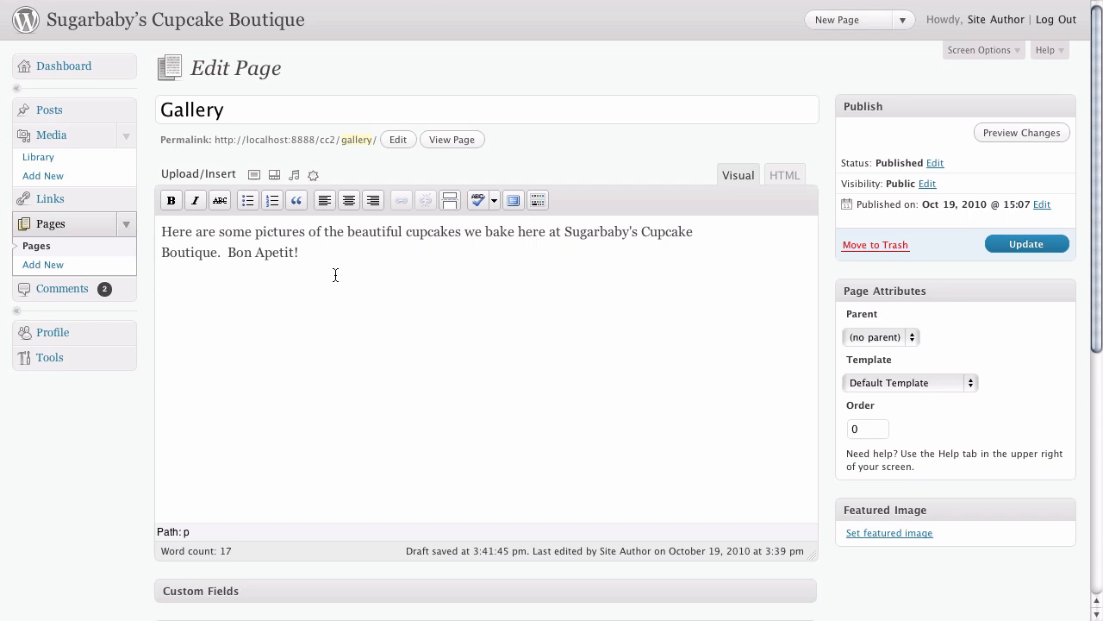
mouse_move(574, 225)
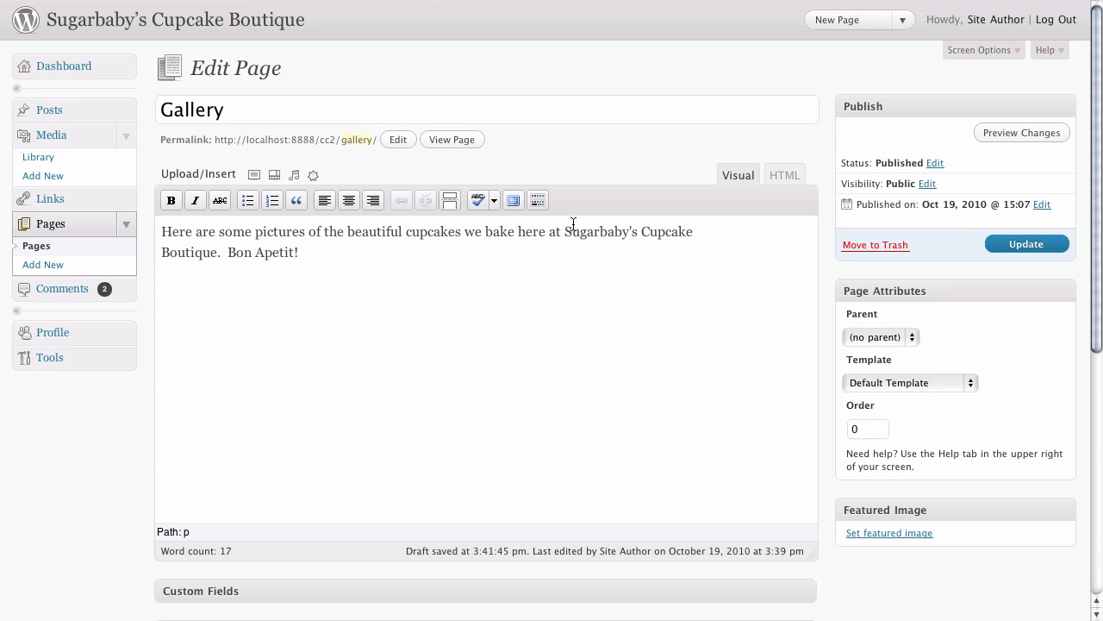
mouse_move(379, 186)
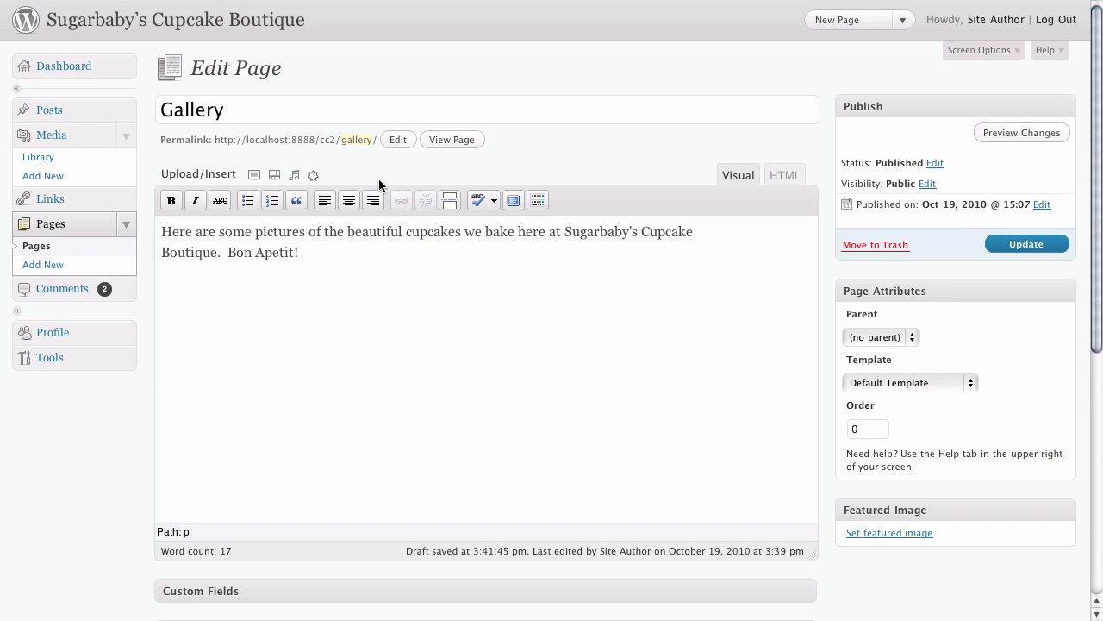
mouse_move(246, 298)
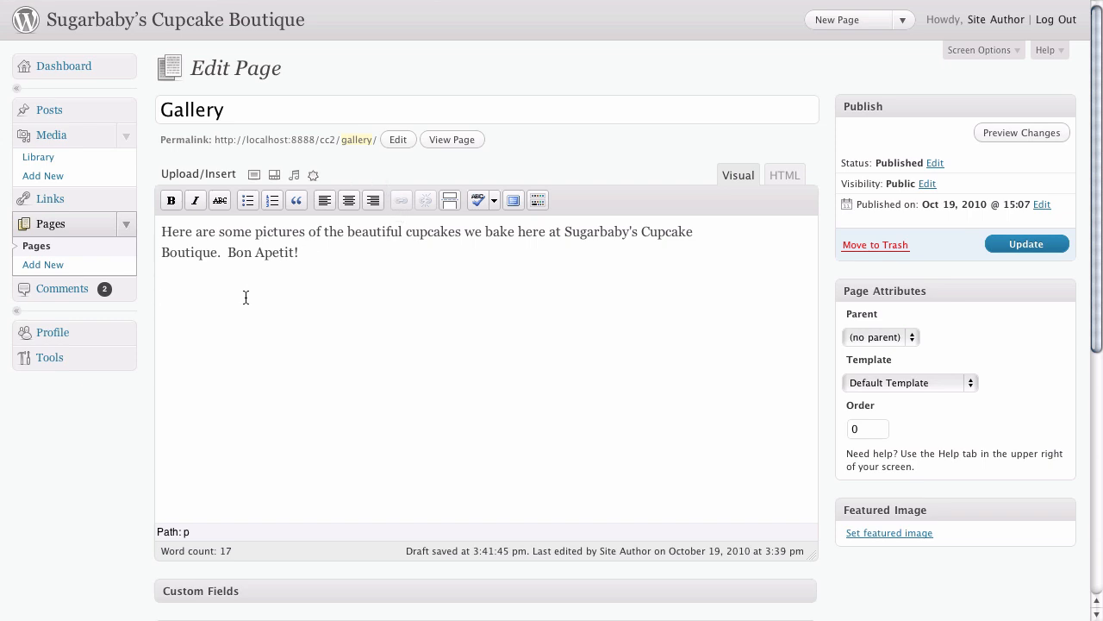
mouse_move(160, 292)
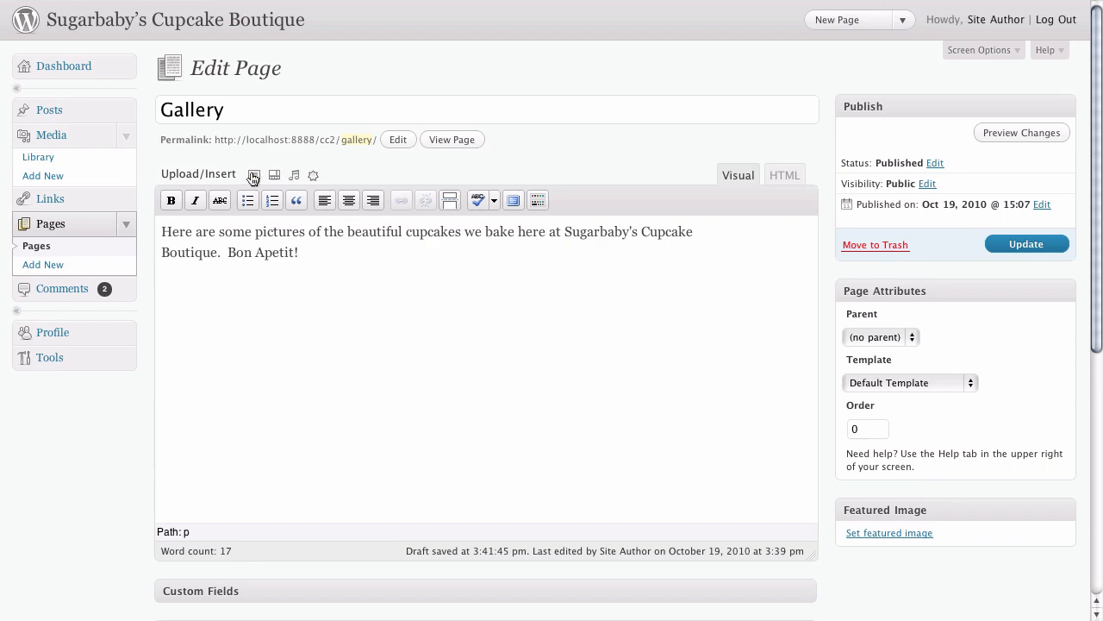
mouse_move(254, 175)
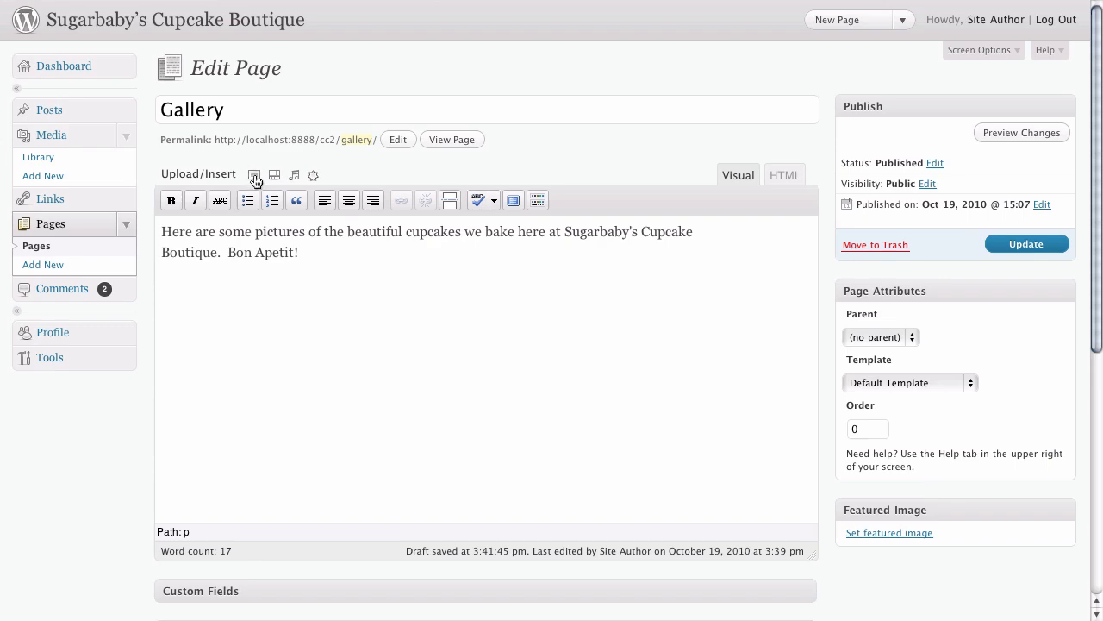
mouse_move(254, 174)
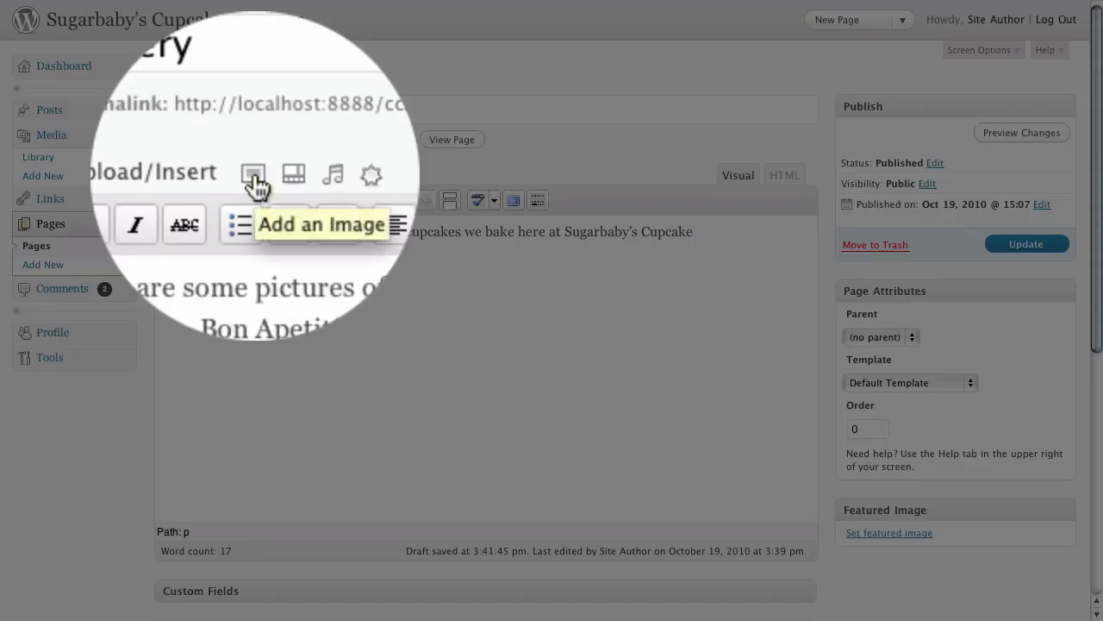
Step: Open the Add an Image dialog on its From Computer tab
left_click(253, 175)
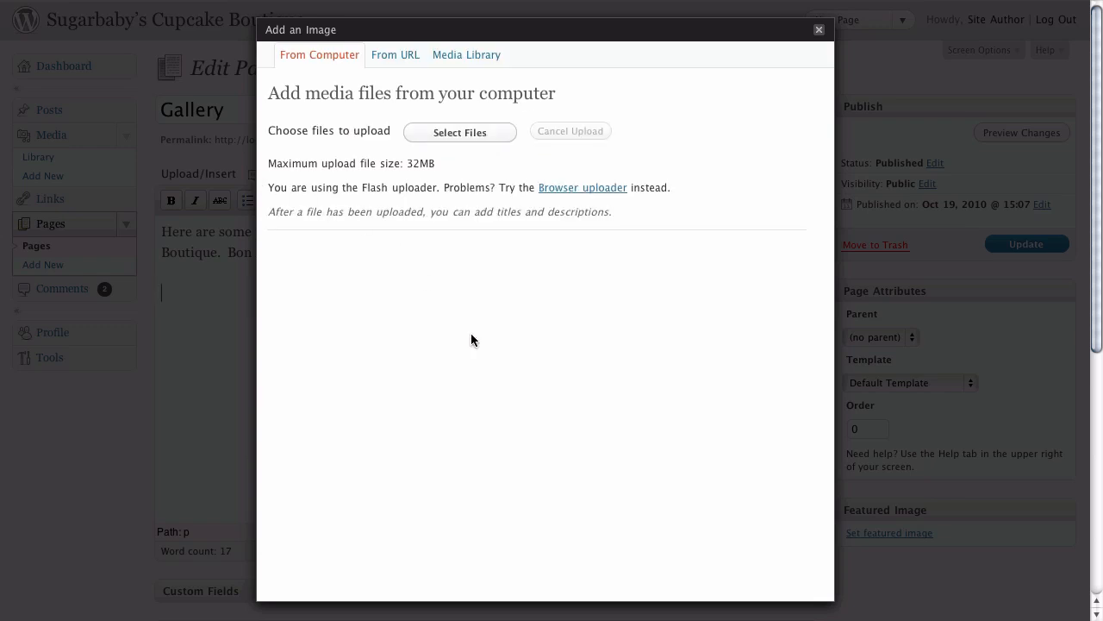
mouse_move(508, 327)
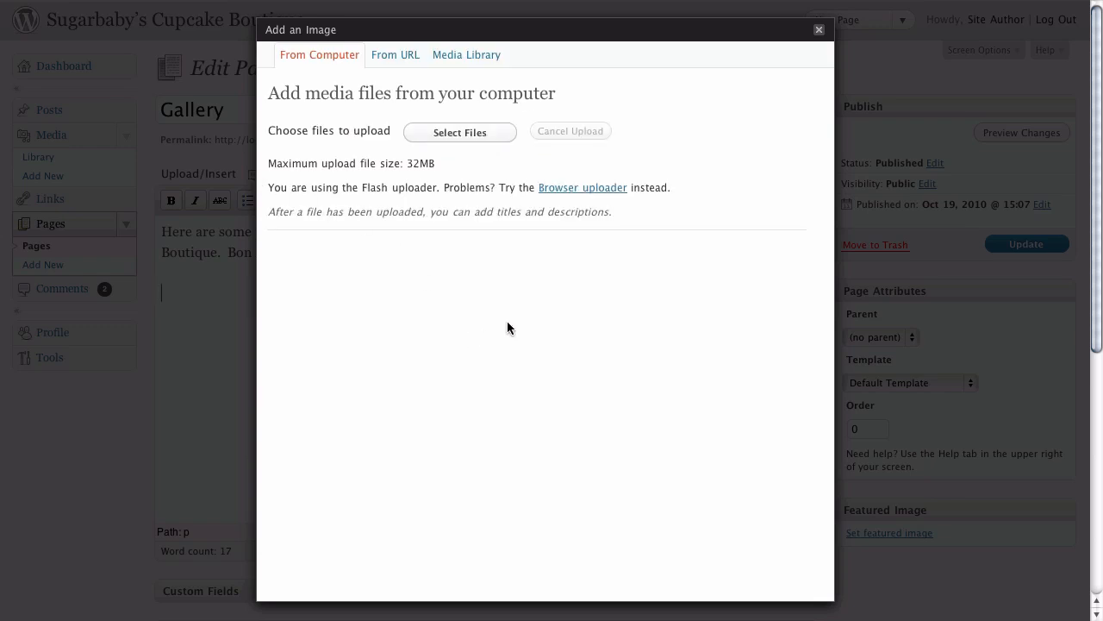
mouse_move(597, 98)
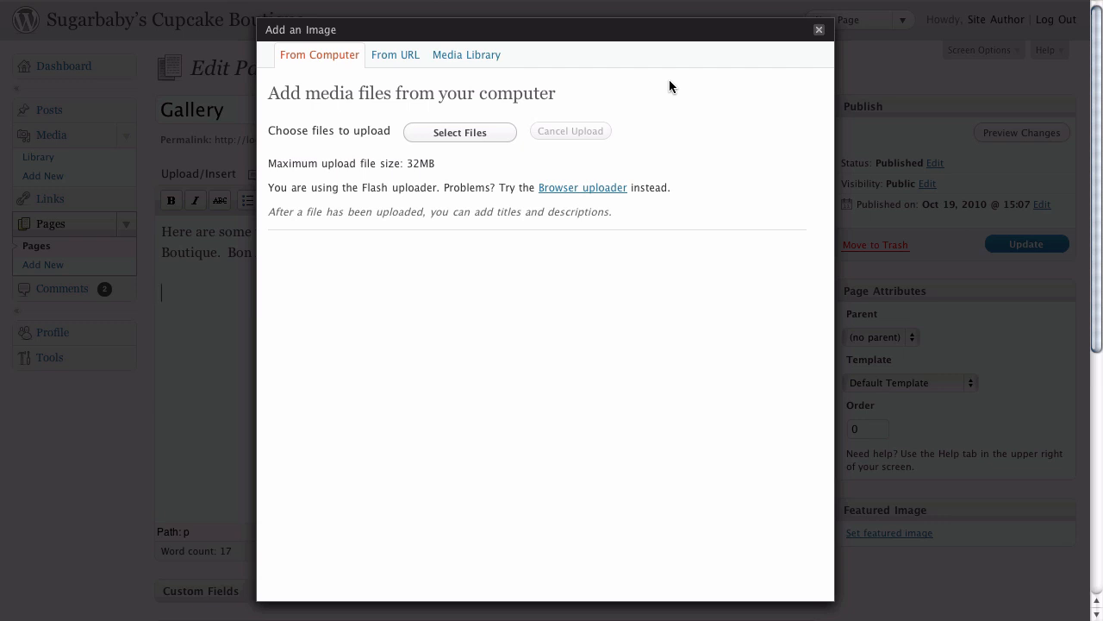
mouse_move(531, 67)
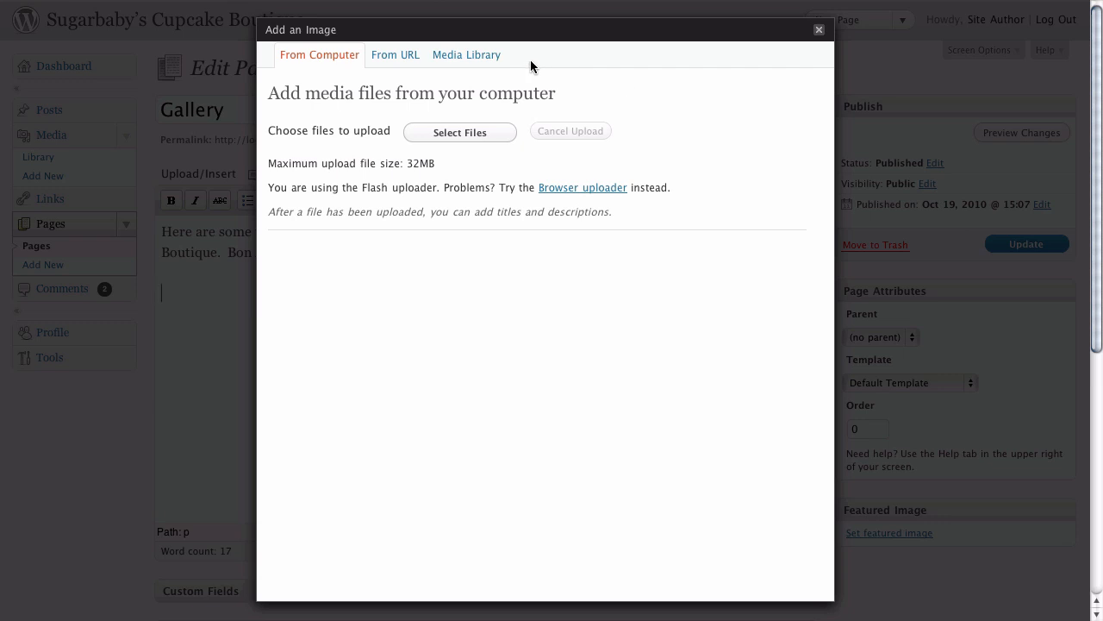
mouse_move(314, 57)
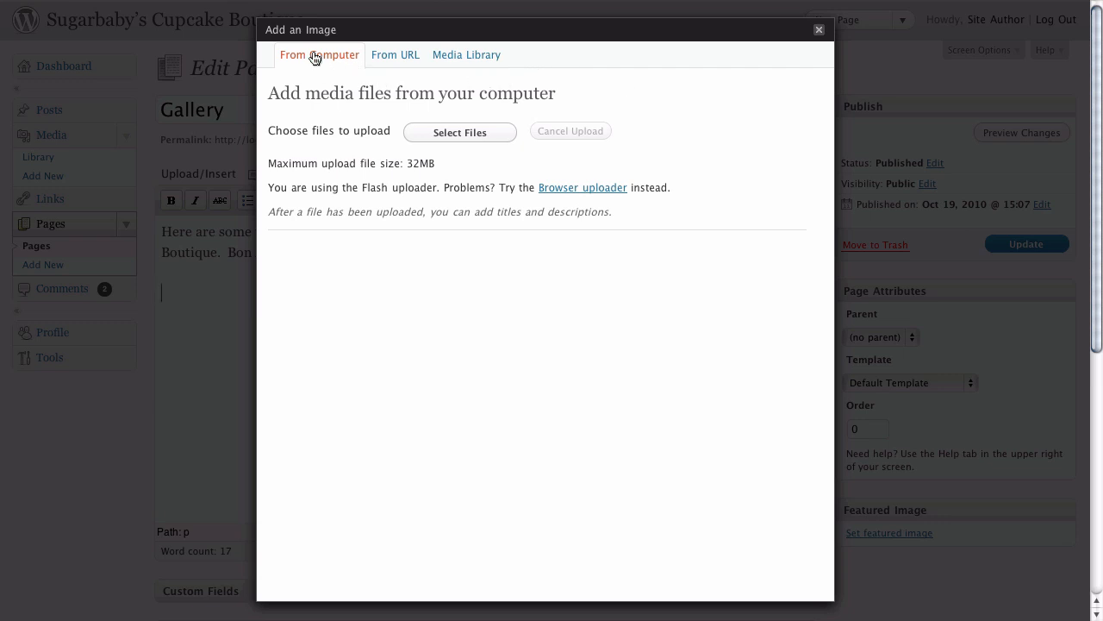
mouse_move(471, 76)
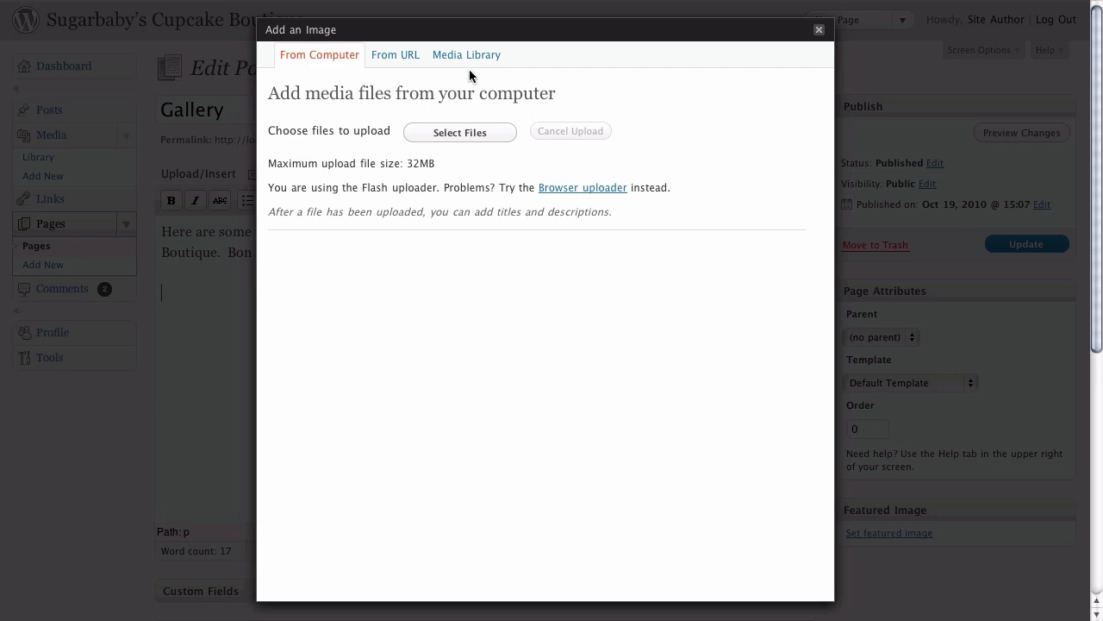
mouse_move(472, 58)
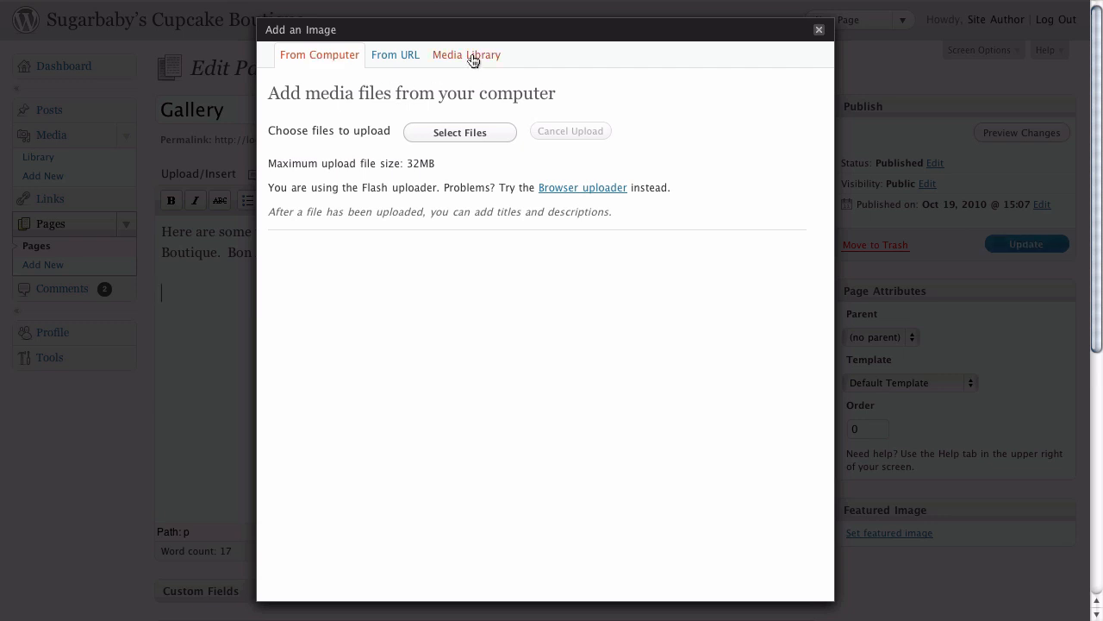
mouse_move(429, 57)
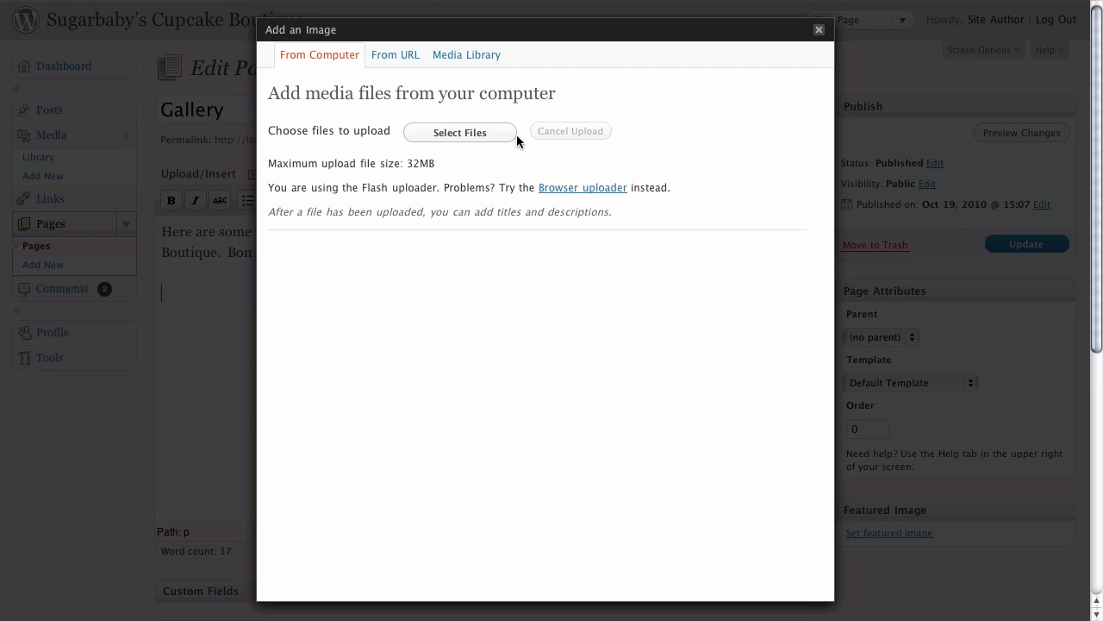
Step: Upload Cupcakes-01 through Cupcakes-12 from the Cupcake Gallery folder
left_click(459, 132)
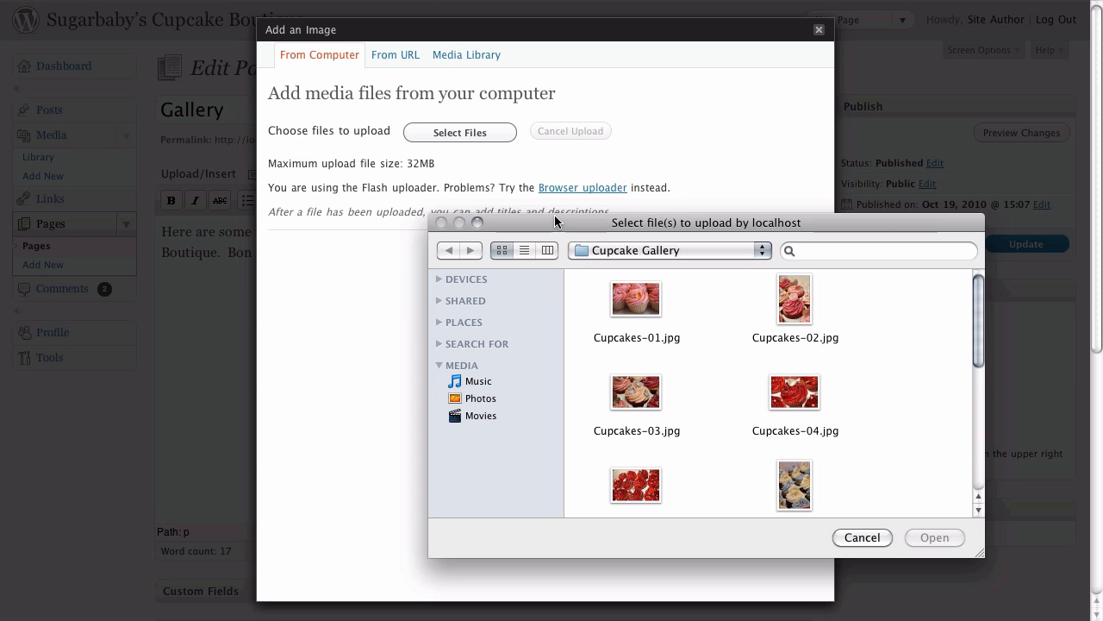
mouse_move(788, 226)
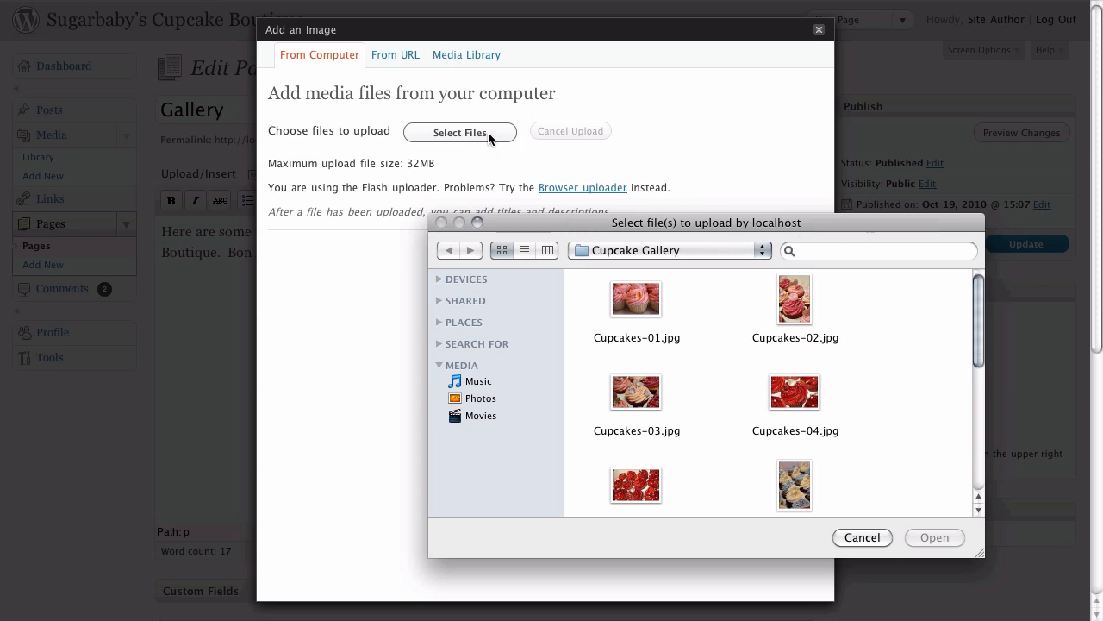
mouse_move(890, 297)
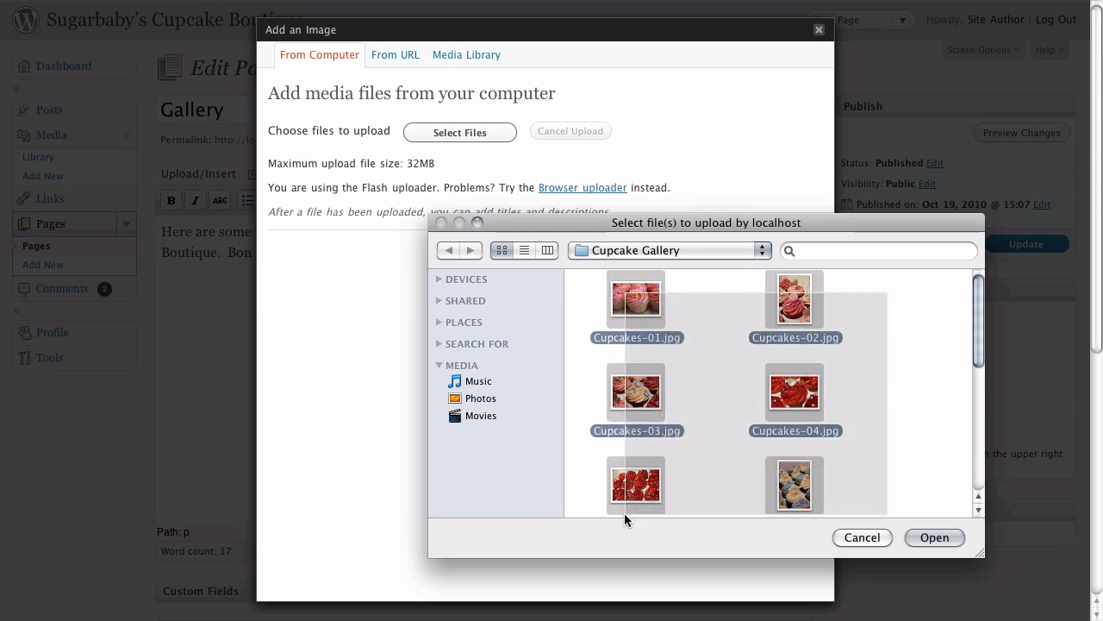
scroll("down", 3)
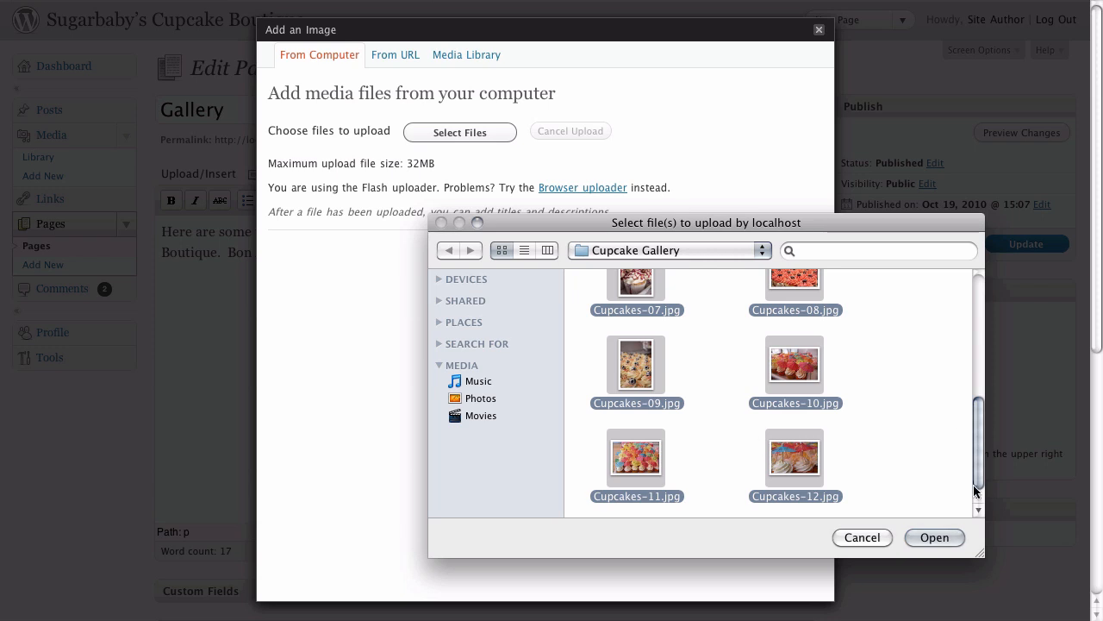
left_click(935, 537)
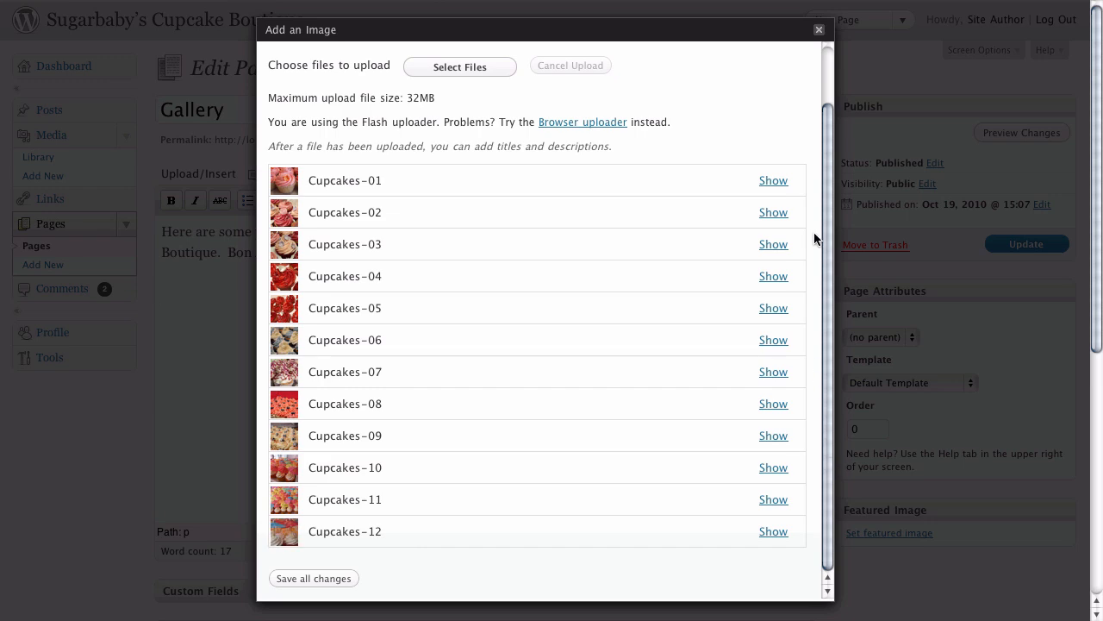
Step: Review Cupcakes-01's caption, description, alignment and size, keeping its title and blank caption
left_click(772, 180)
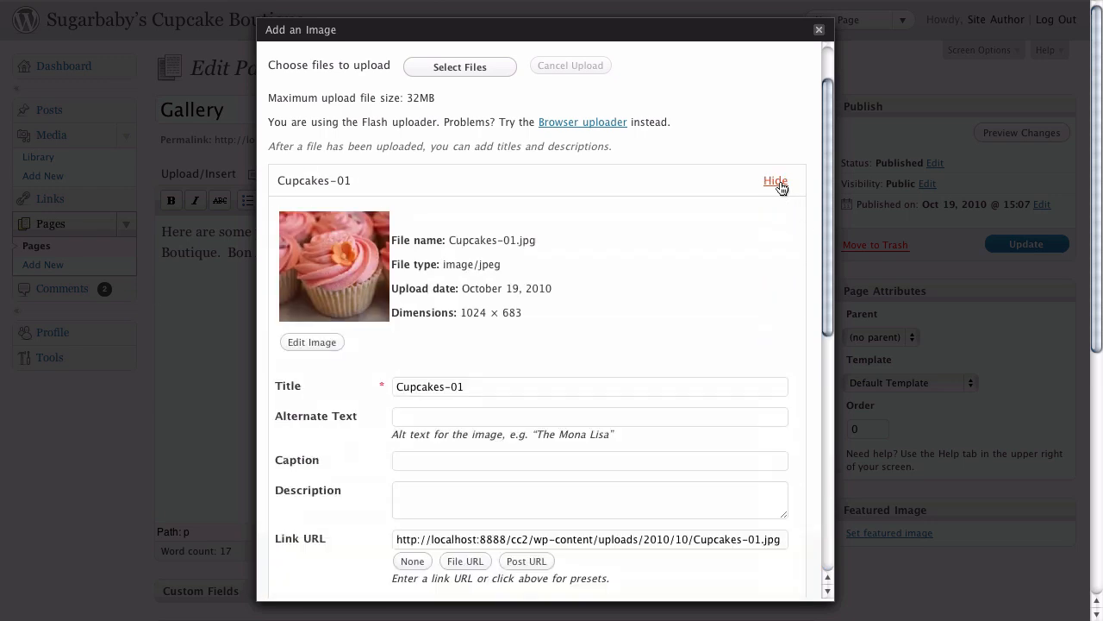
scroll("down", 3)
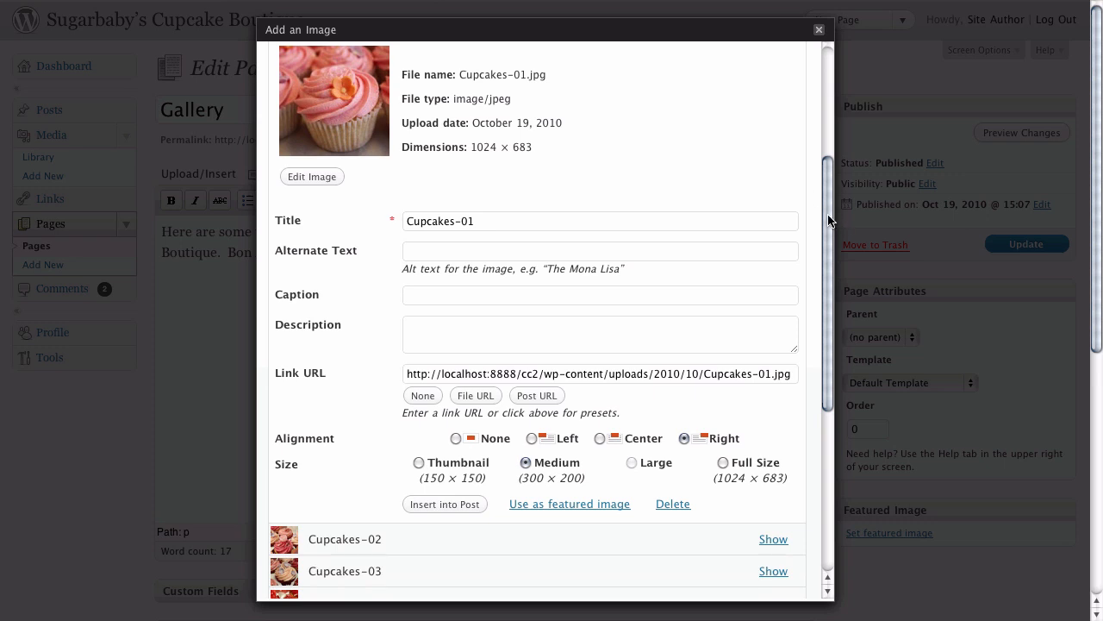
scroll("up", 3)
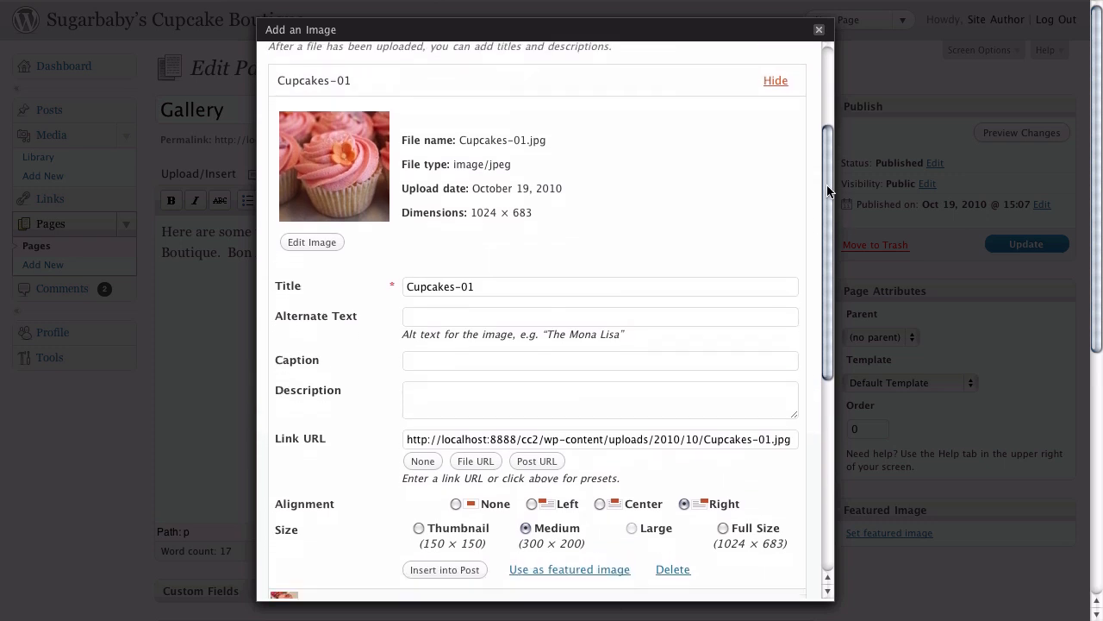
scroll("down", 3)
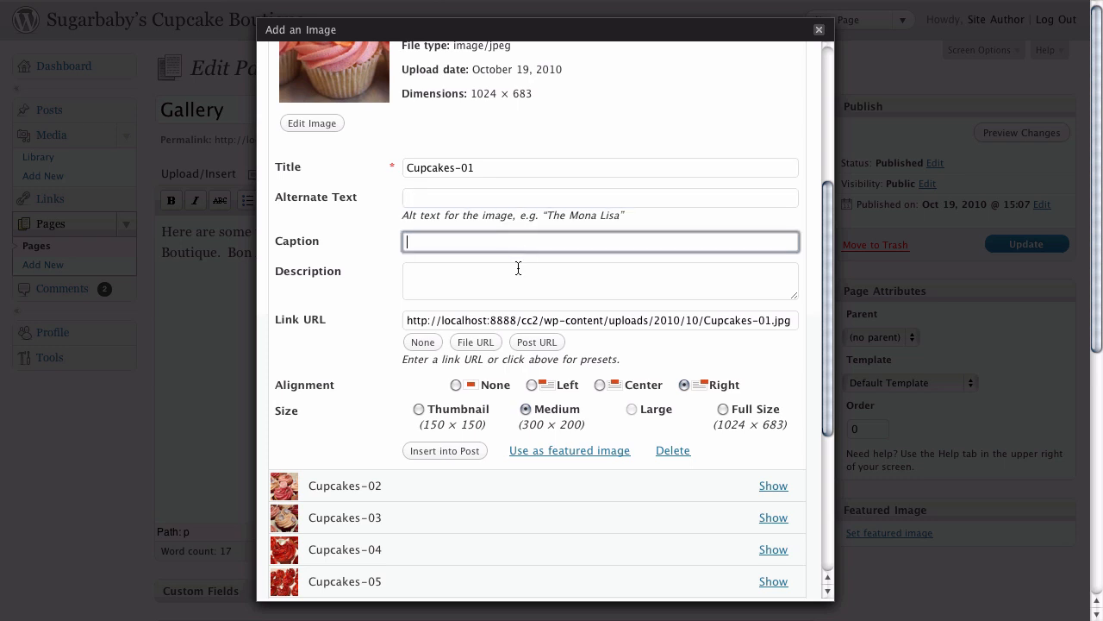
left_click(600, 280)
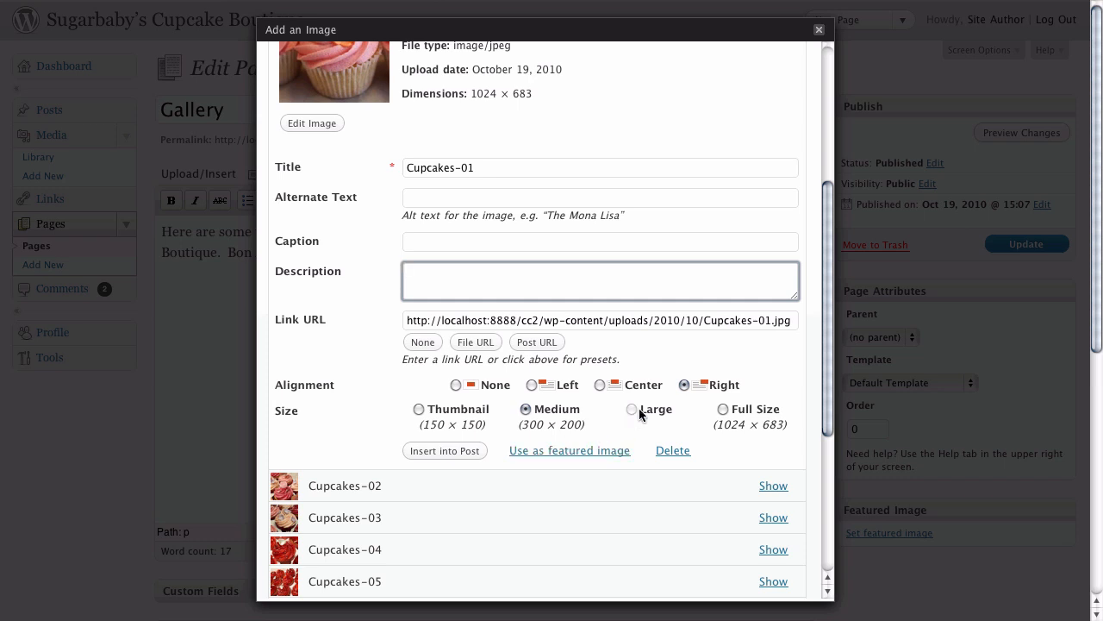
mouse_move(832, 401)
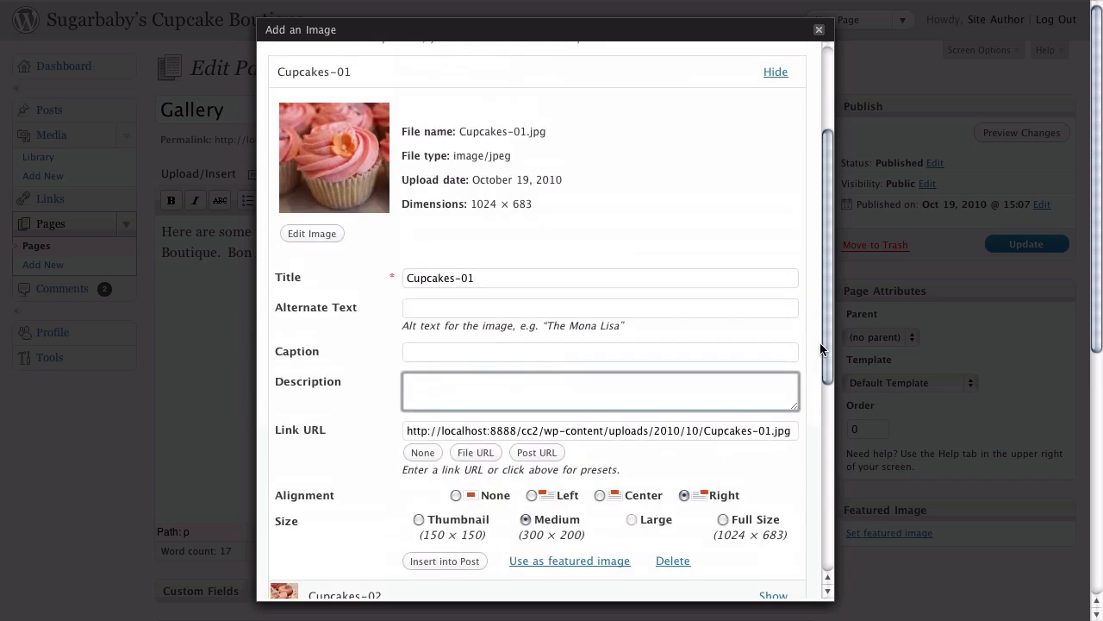
left_click(775, 71)
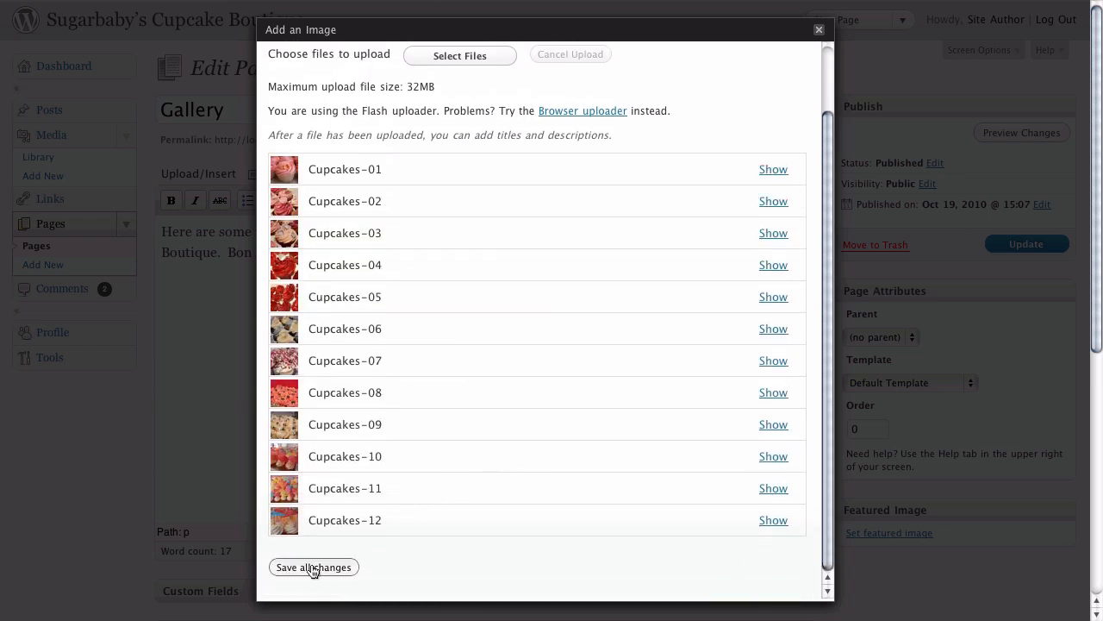
Step: Save all changes to the twelve uploaded cupcake images
left_click(462, 54)
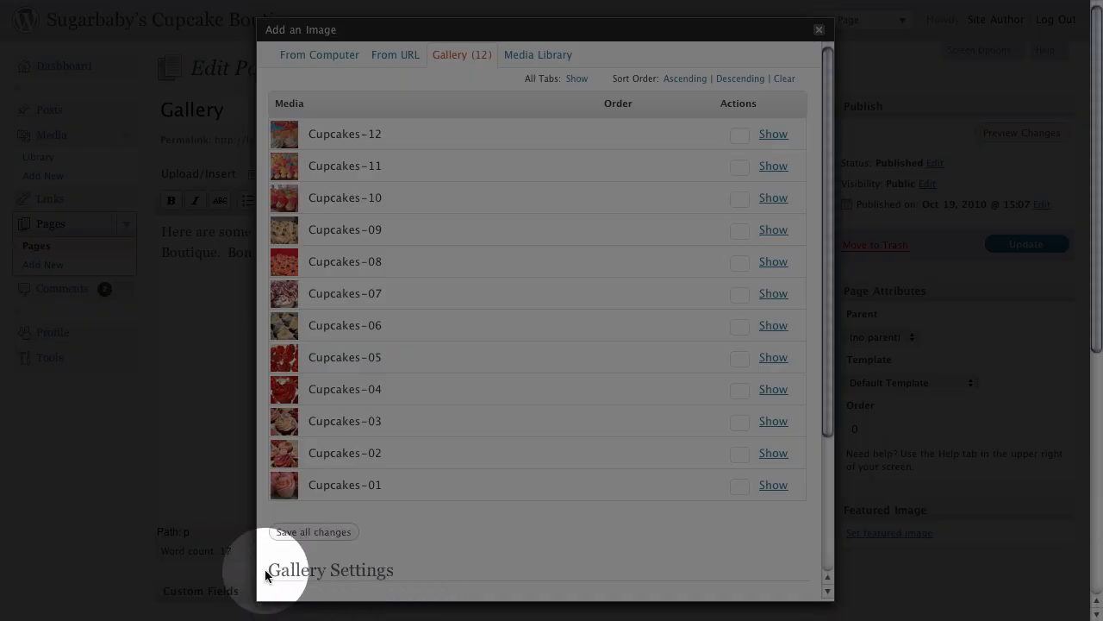
mouse_move(828, 299)
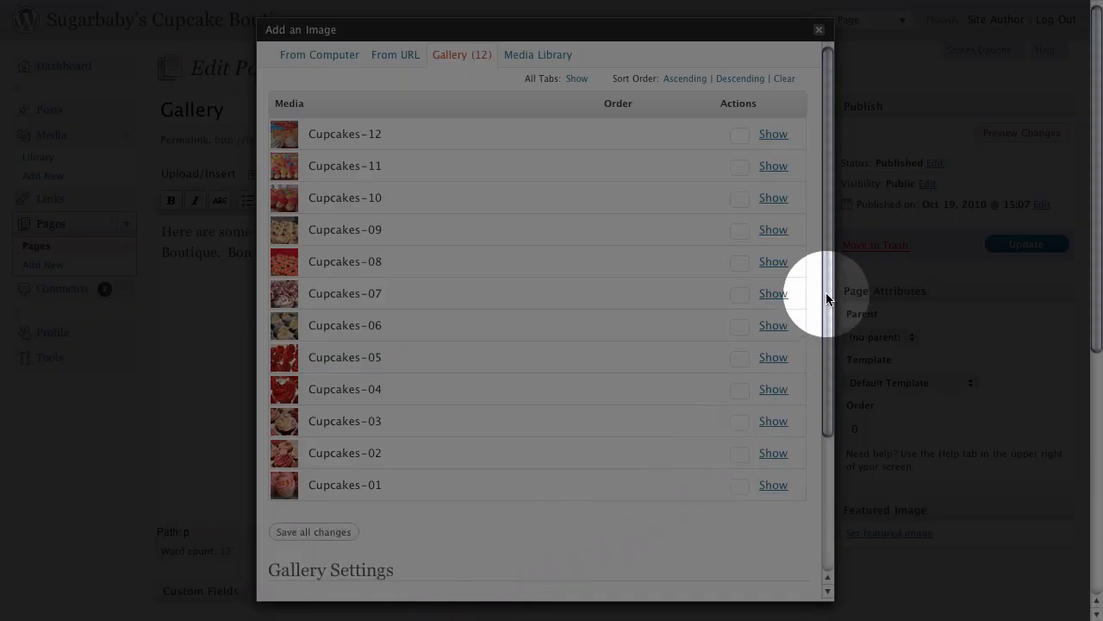
scroll("down", 3)
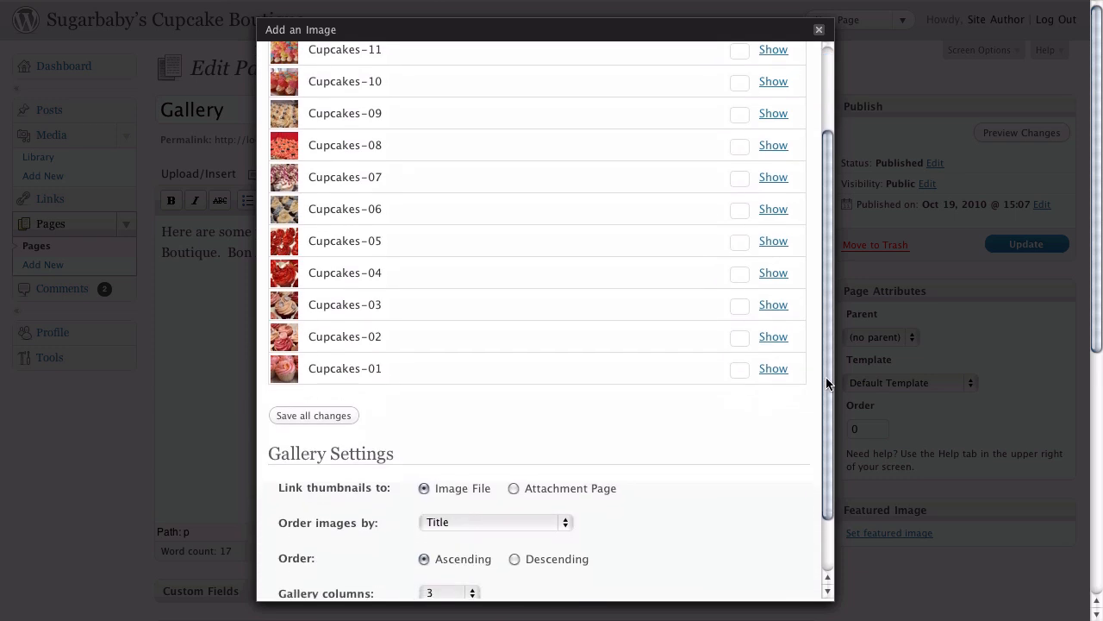
scroll("down", 3)
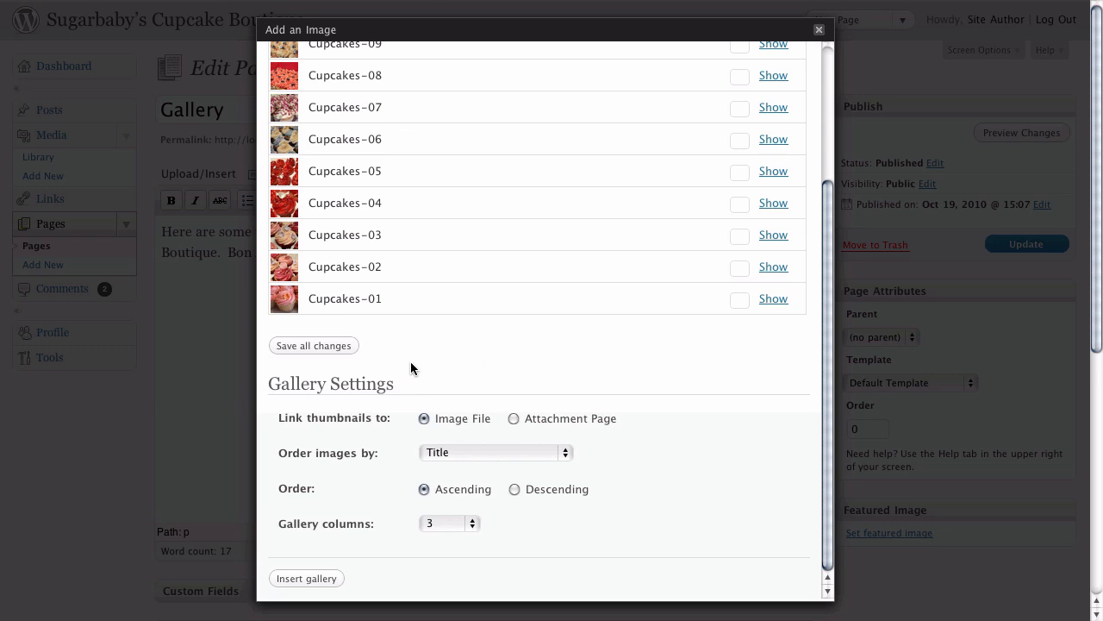
mouse_move(384, 369)
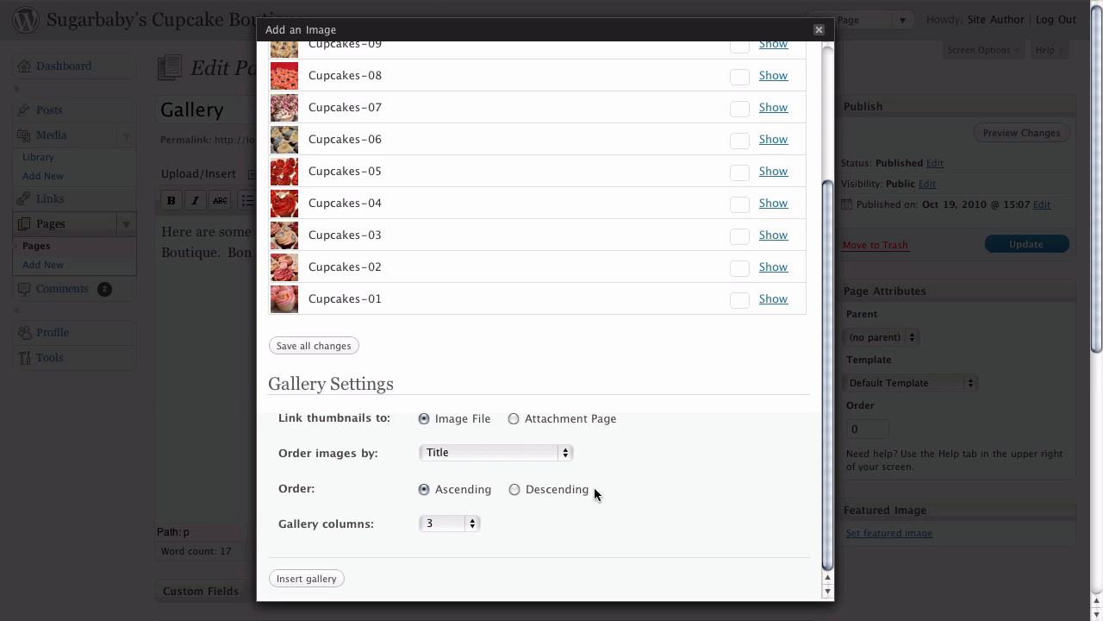
mouse_move(442, 393)
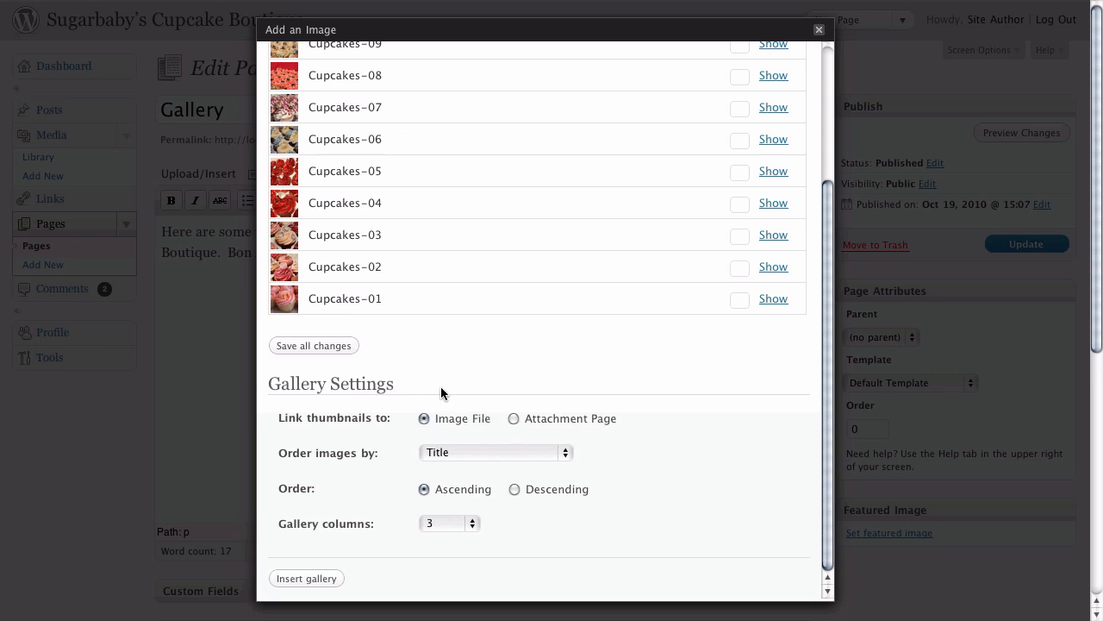
mouse_move(614, 441)
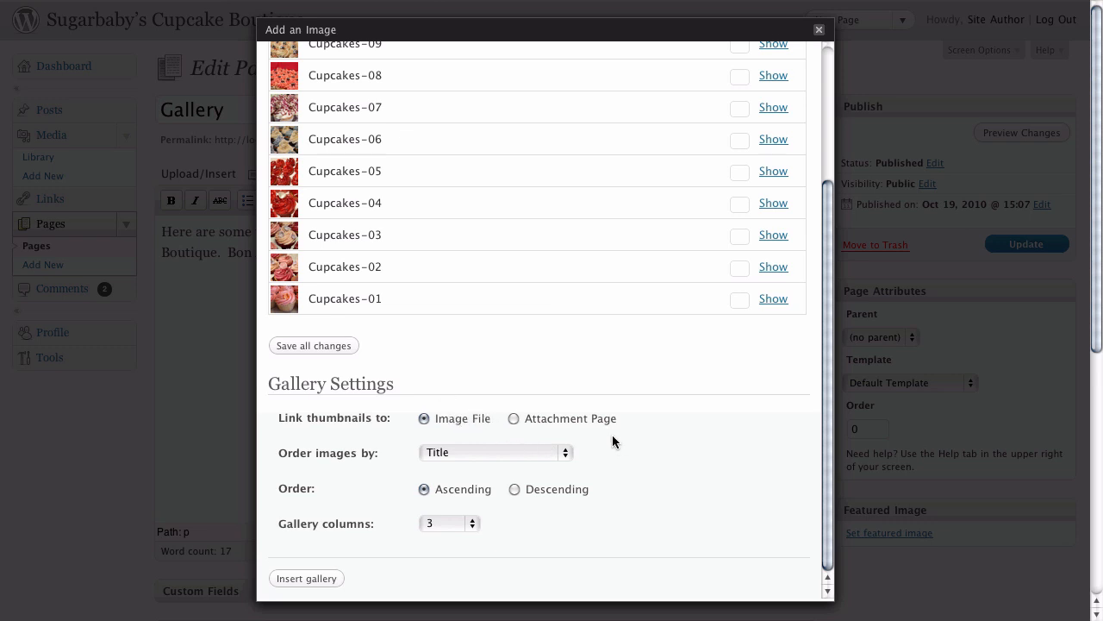
mouse_move(419, 393)
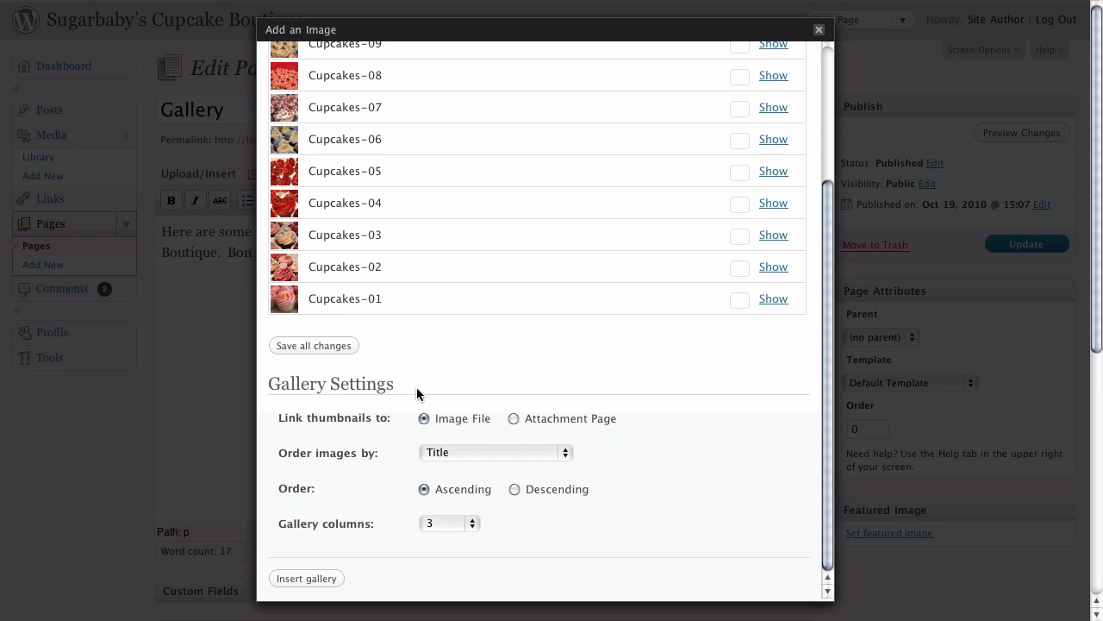
mouse_move(387, 423)
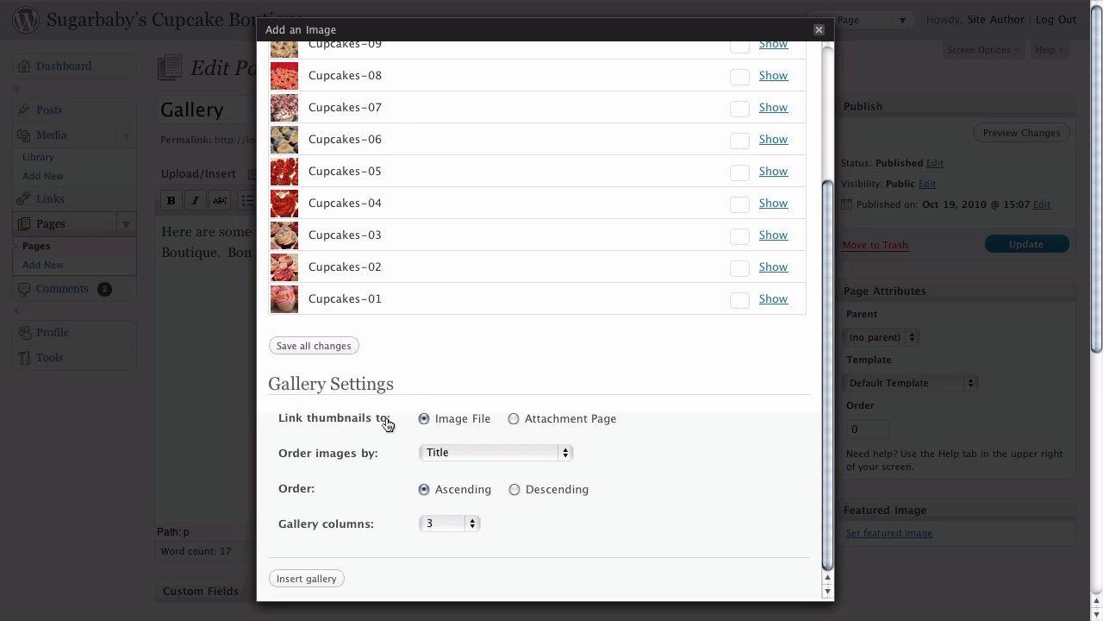
mouse_move(458, 423)
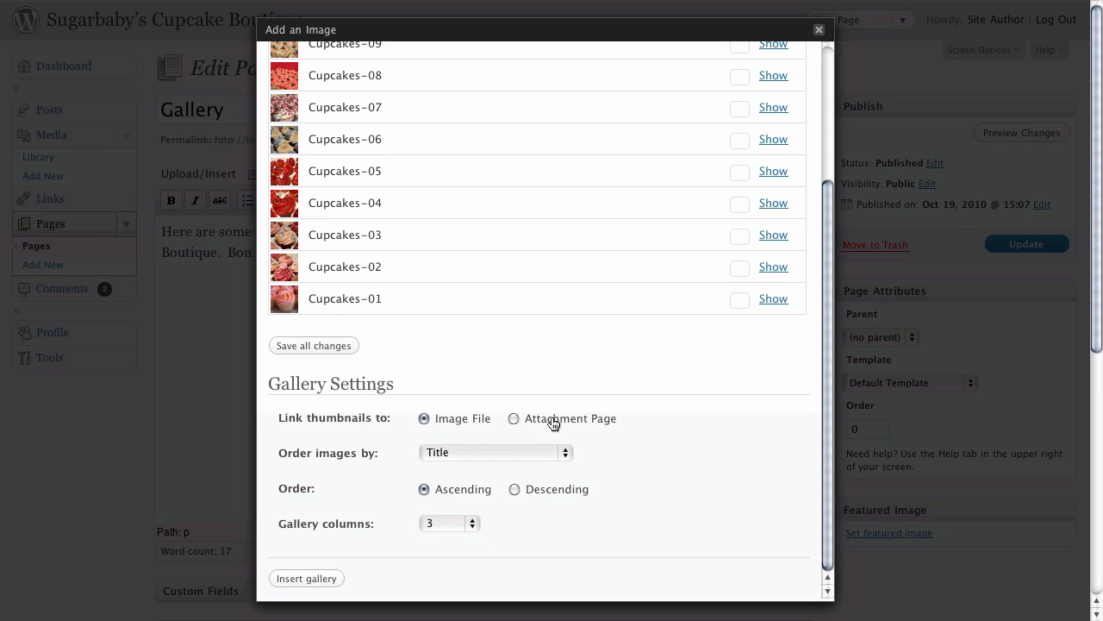
mouse_move(529, 438)
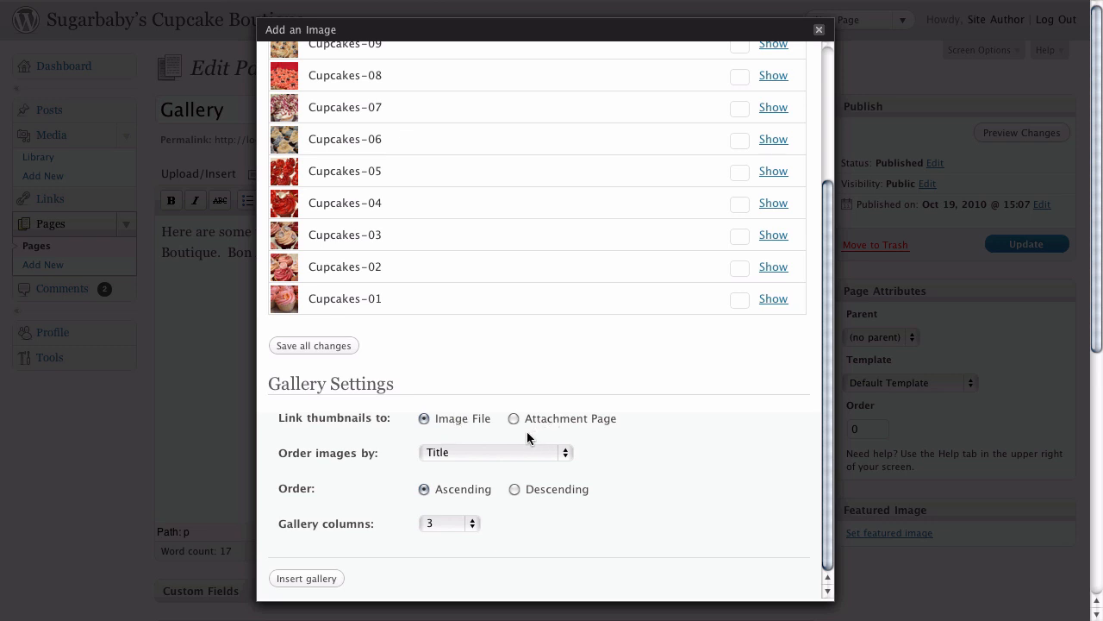
mouse_move(727, 433)
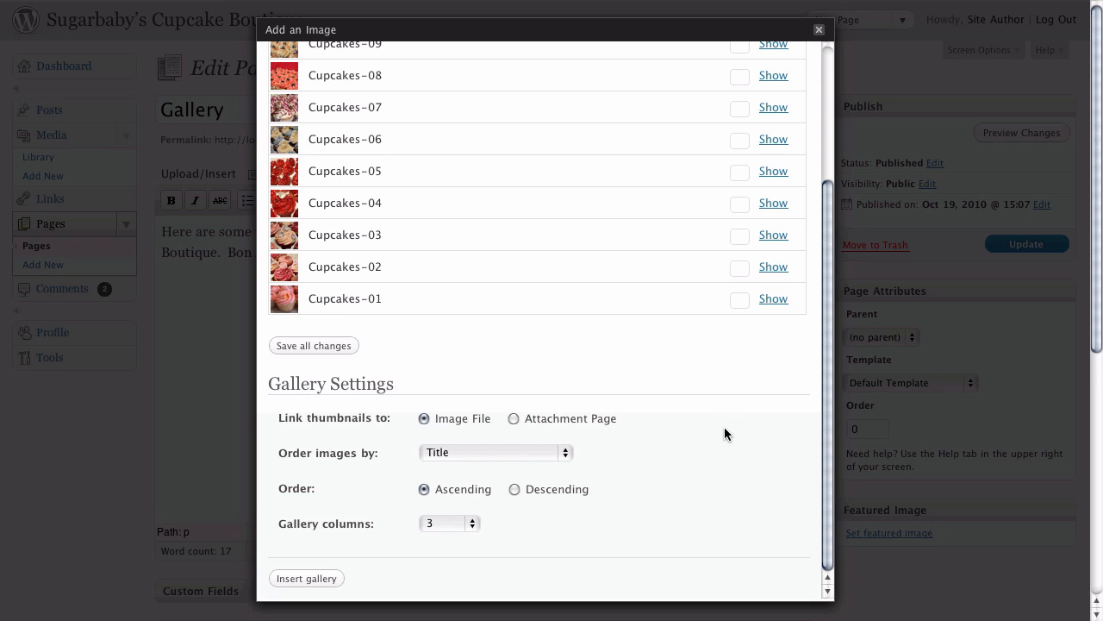
mouse_move(459, 428)
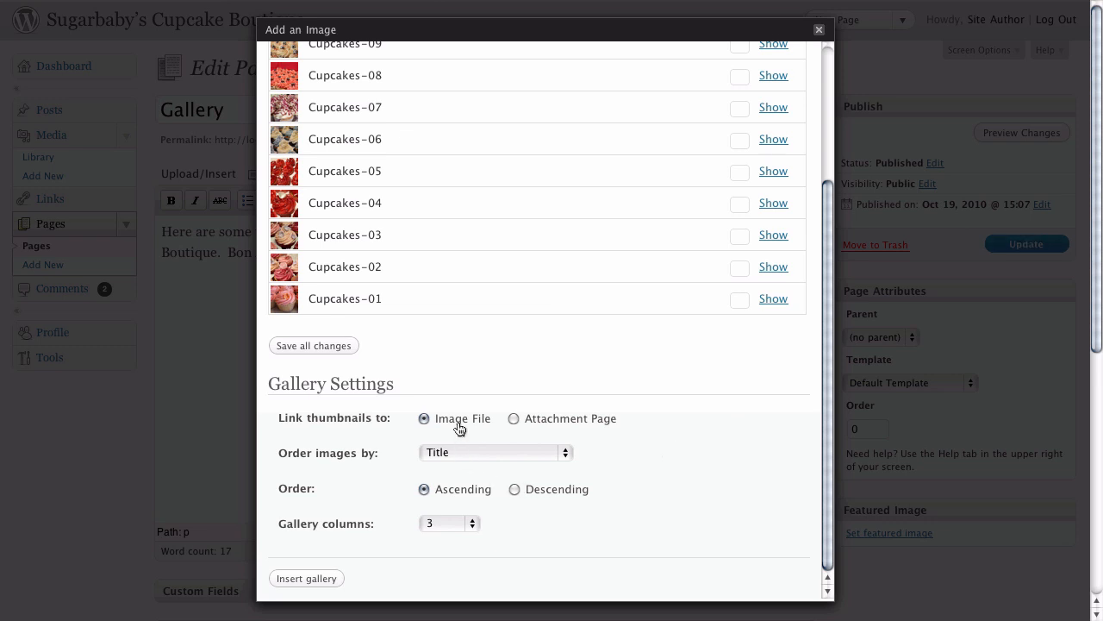
mouse_move(562, 466)
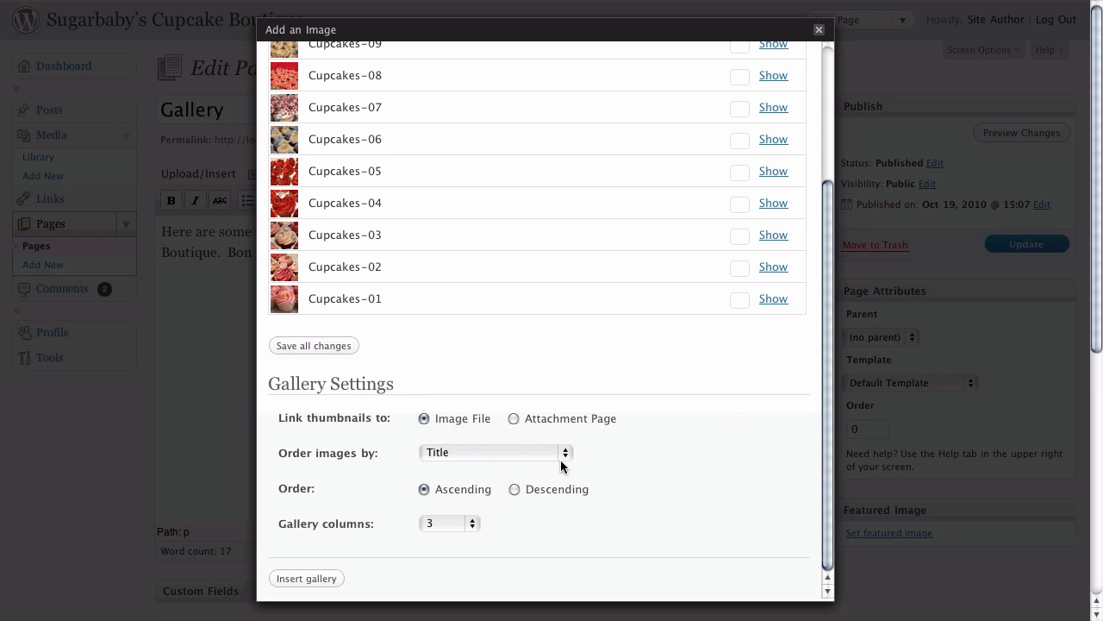
Step: Keep the gallery linked to image files, sorted by title ascending, in 3 columns
left_click(494, 452)
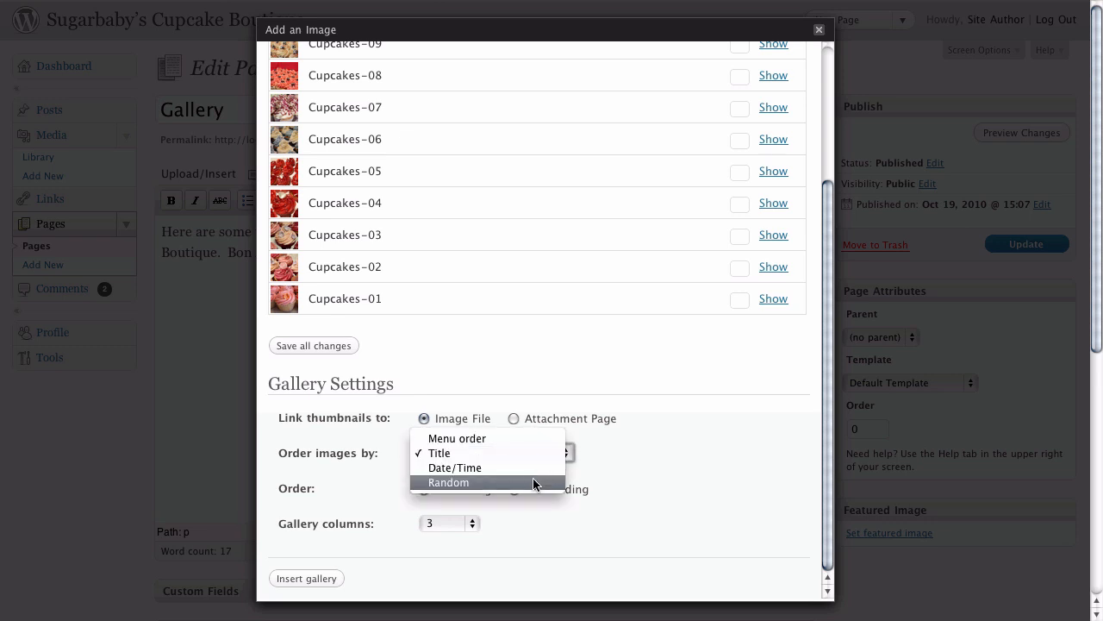
left_click(439, 452)
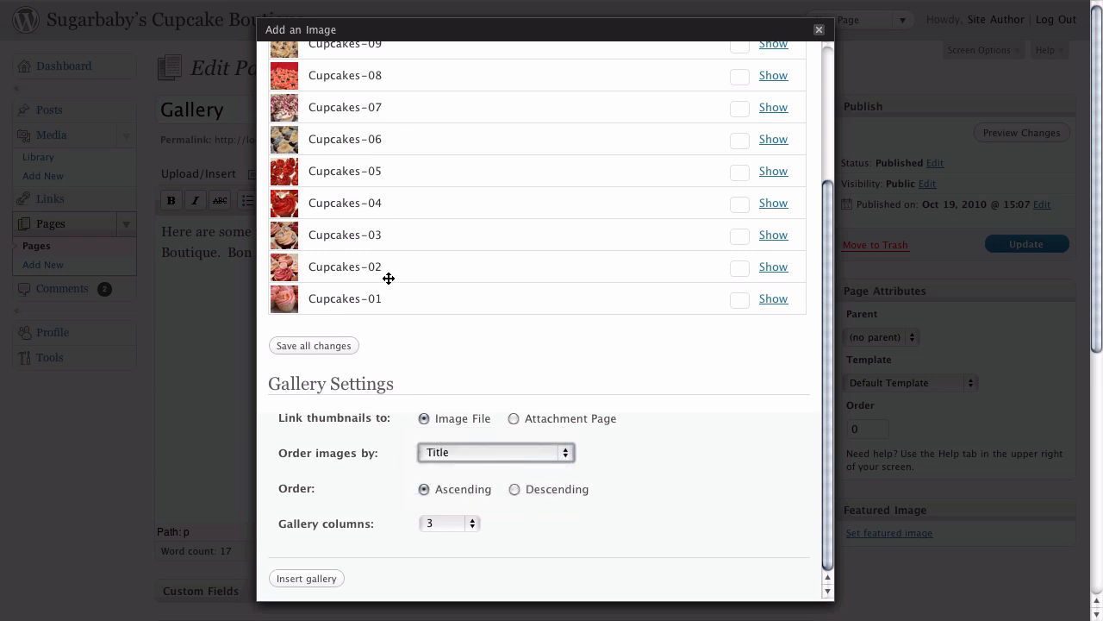
mouse_move(518, 524)
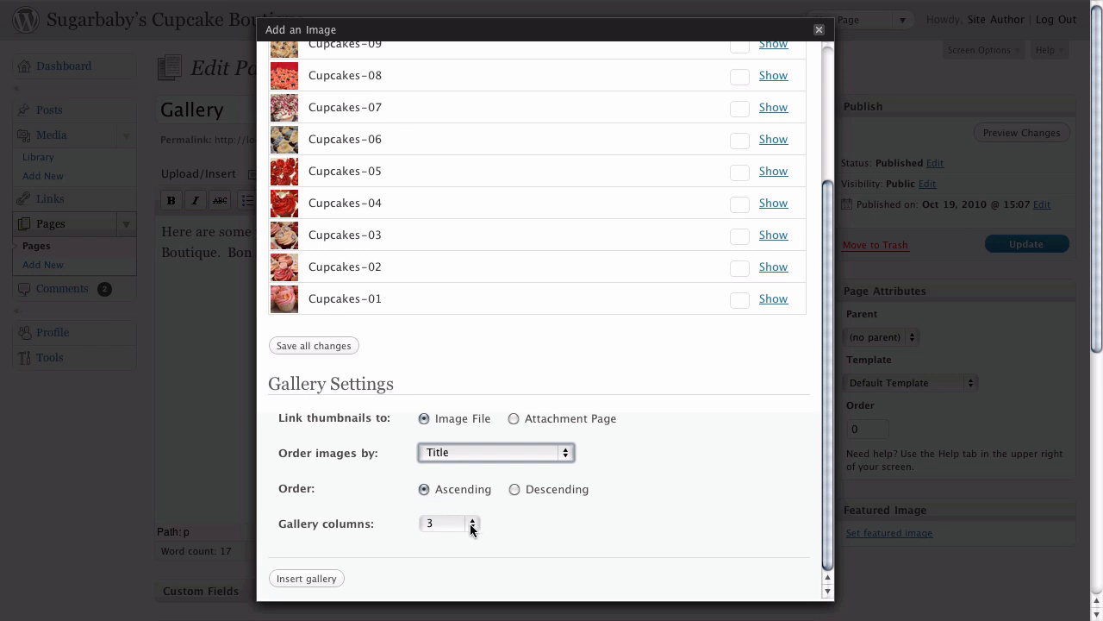
left_click(444, 524)
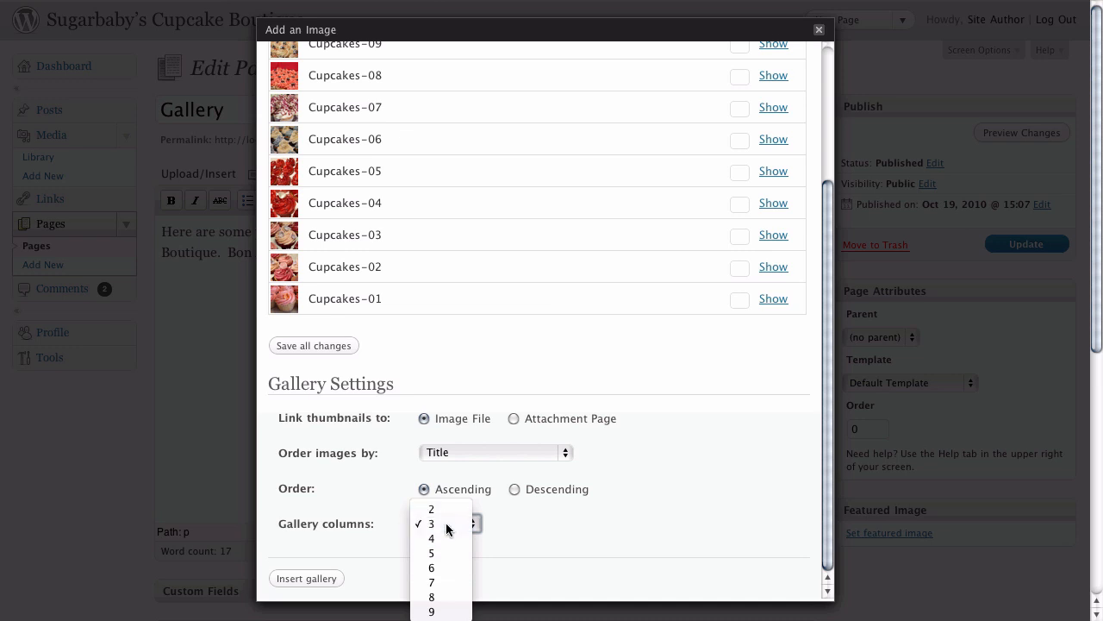
left_click(431, 523)
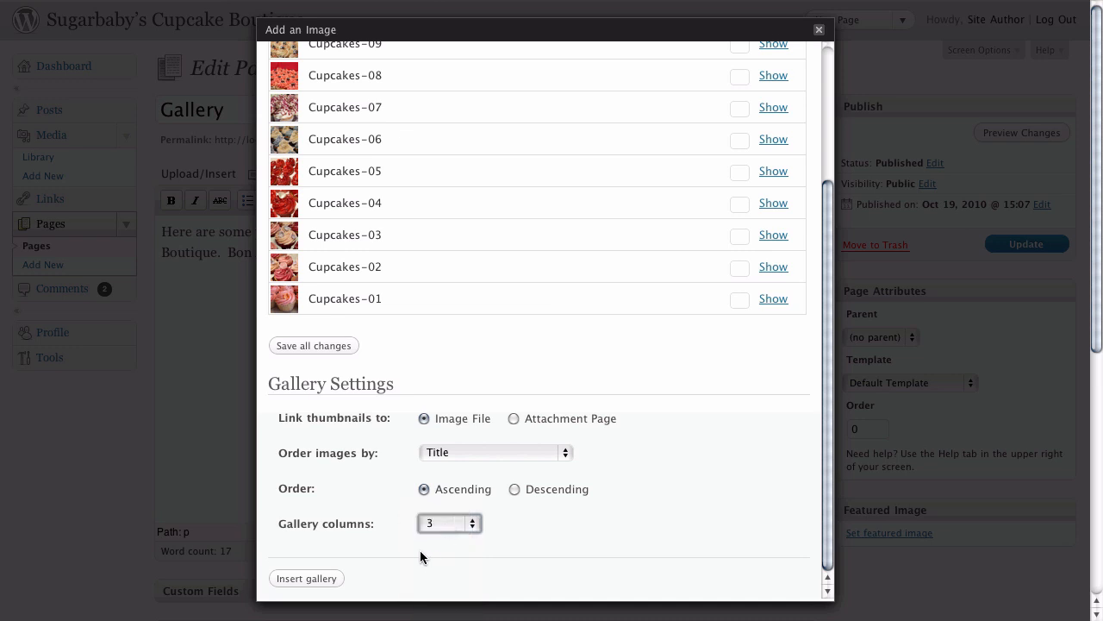
mouse_move(413, 560)
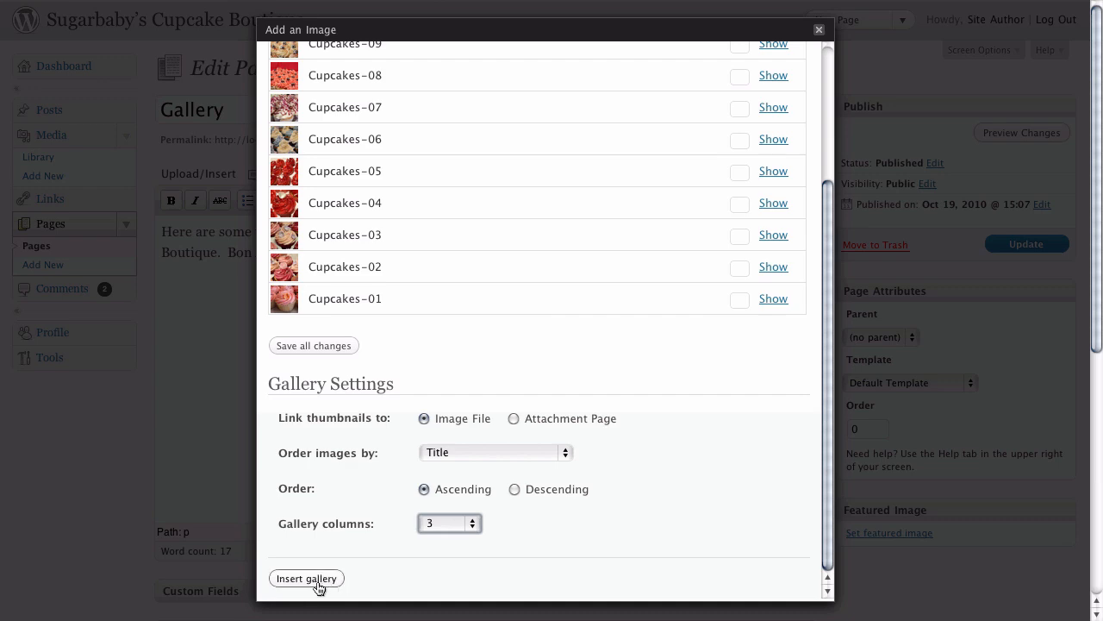
Step: Insert the cupcake gallery beneath the intro text and select its placeholder
left_click(306, 577)
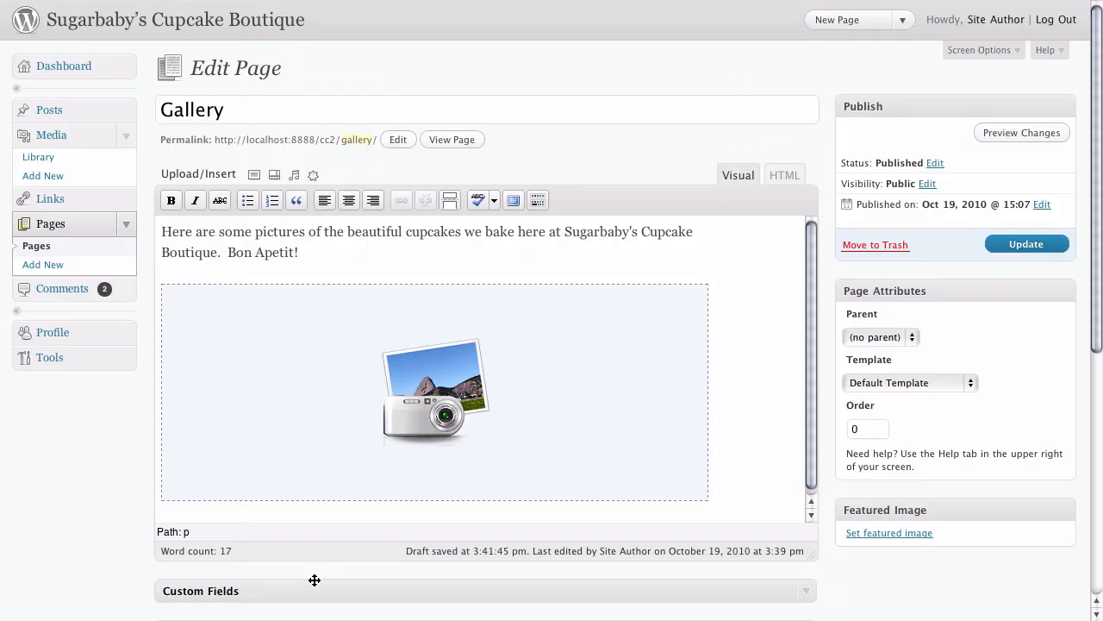
mouse_move(714, 297)
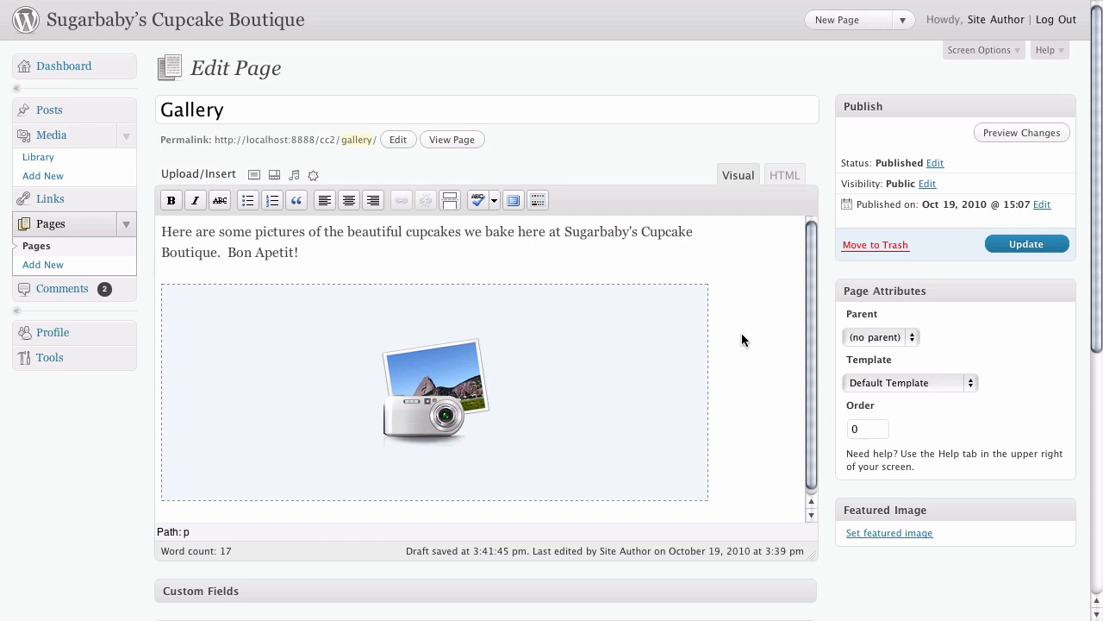
mouse_move(566, 354)
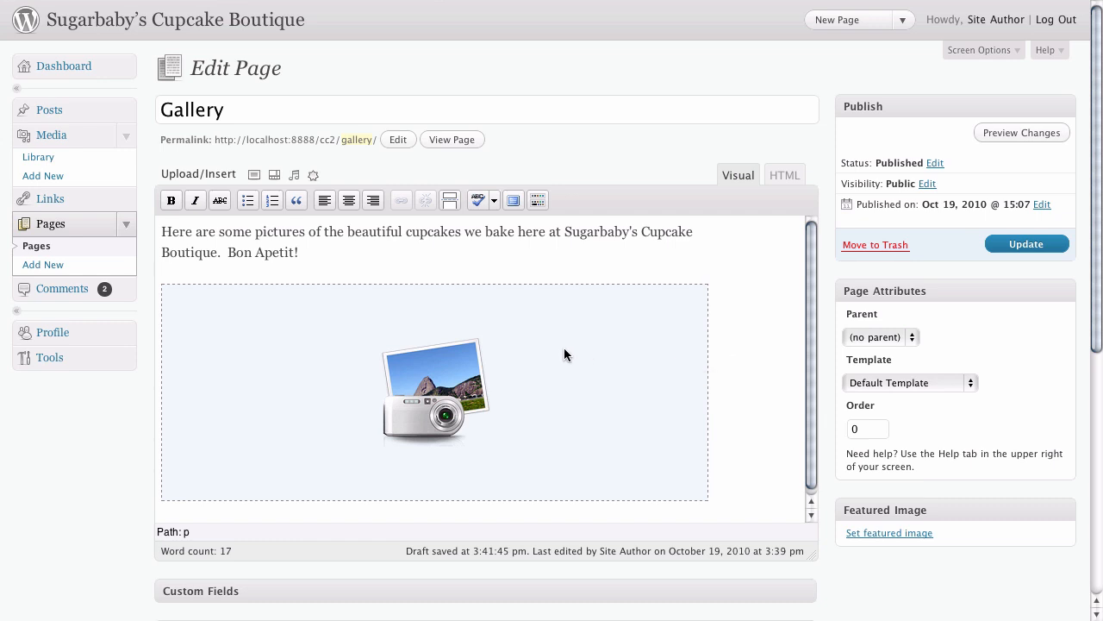
left_click(435, 392)
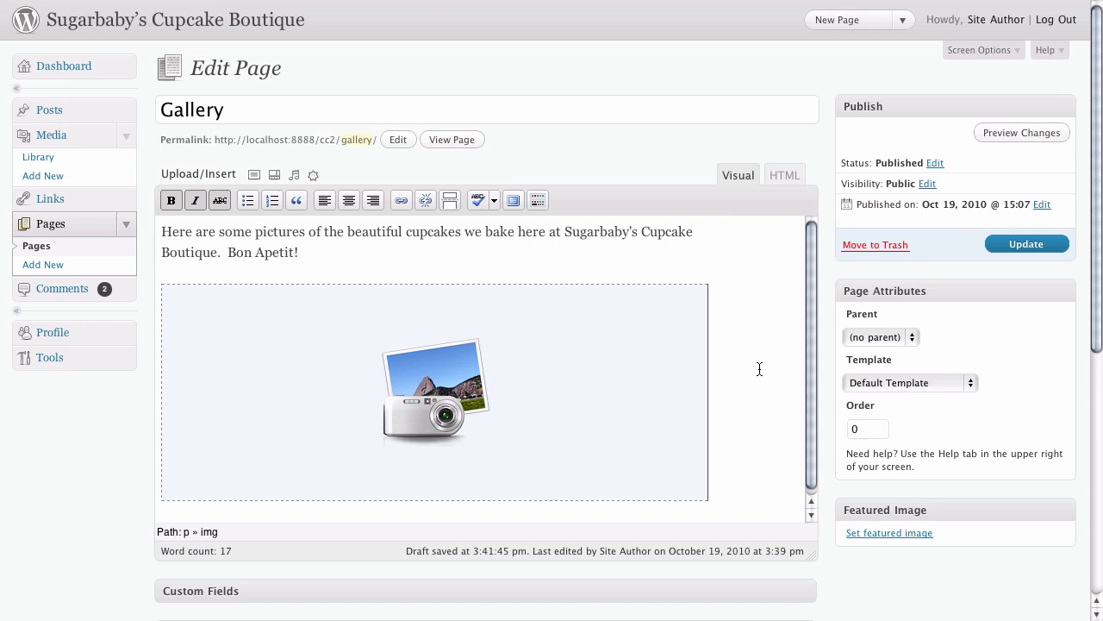
mouse_move(657, 380)
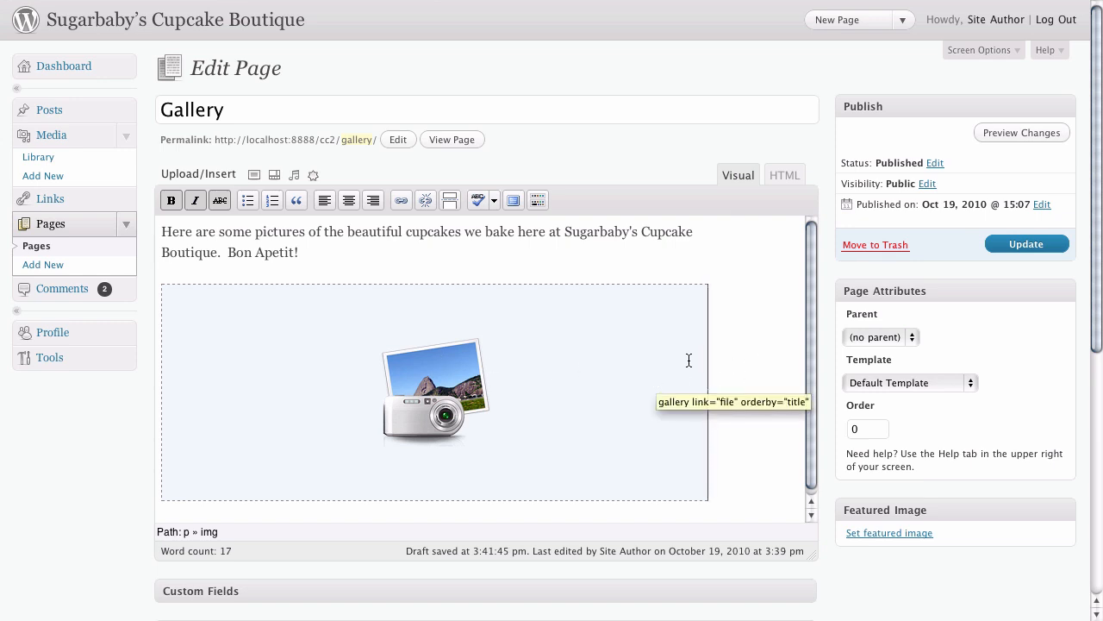
mouse_move(597, 399)
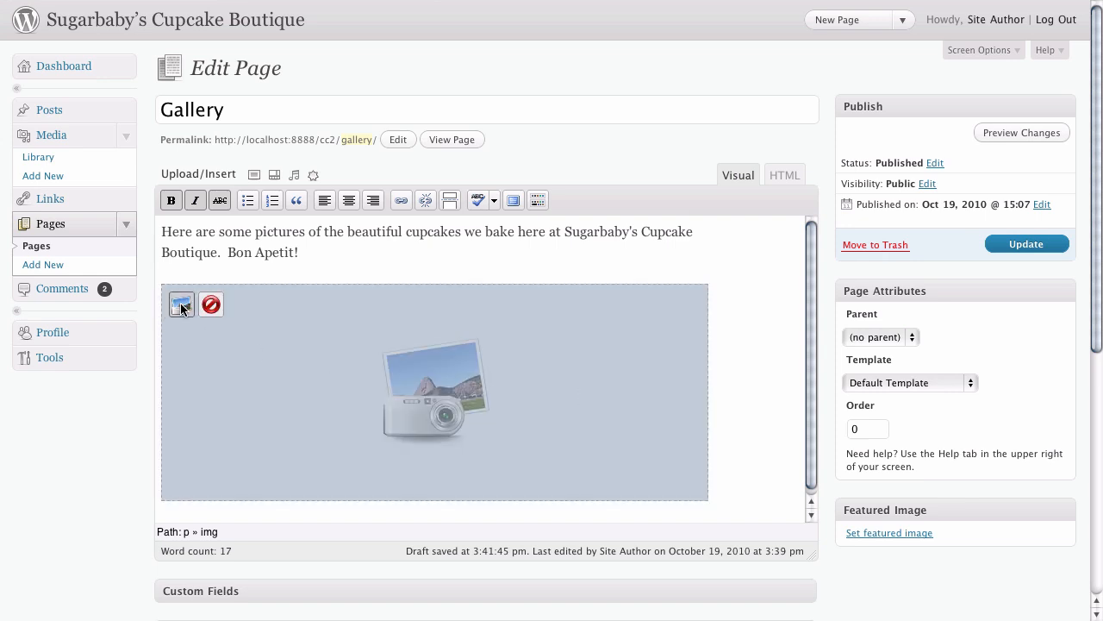
Step: Reopen the gallery's settings, confirm they are unchanged, and close the window
left_click(181, 304)
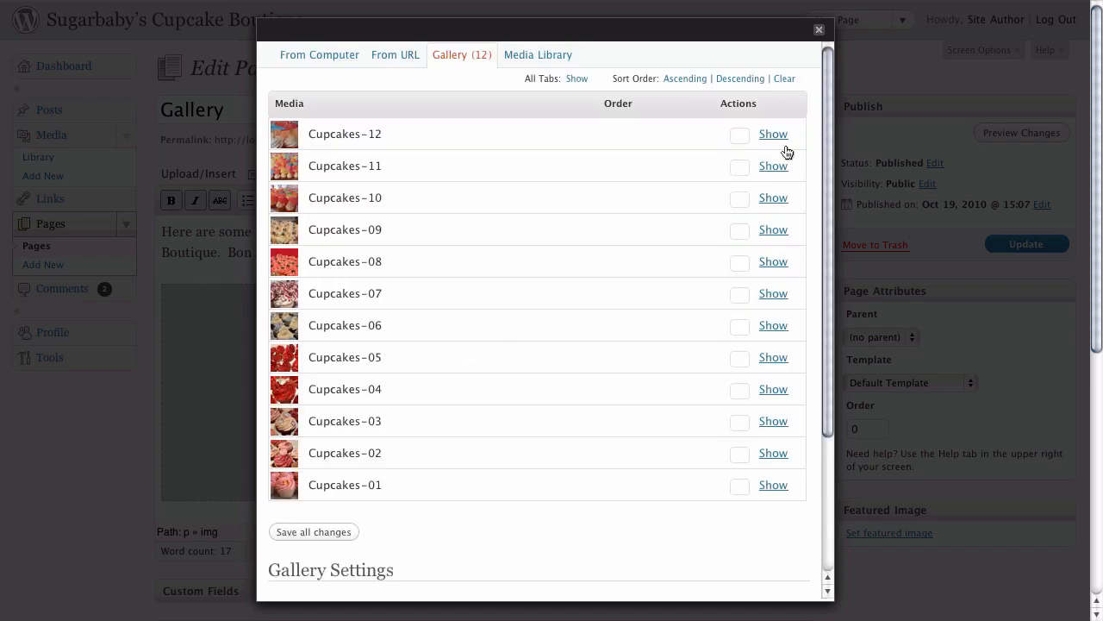
mouse_move(848, 182)
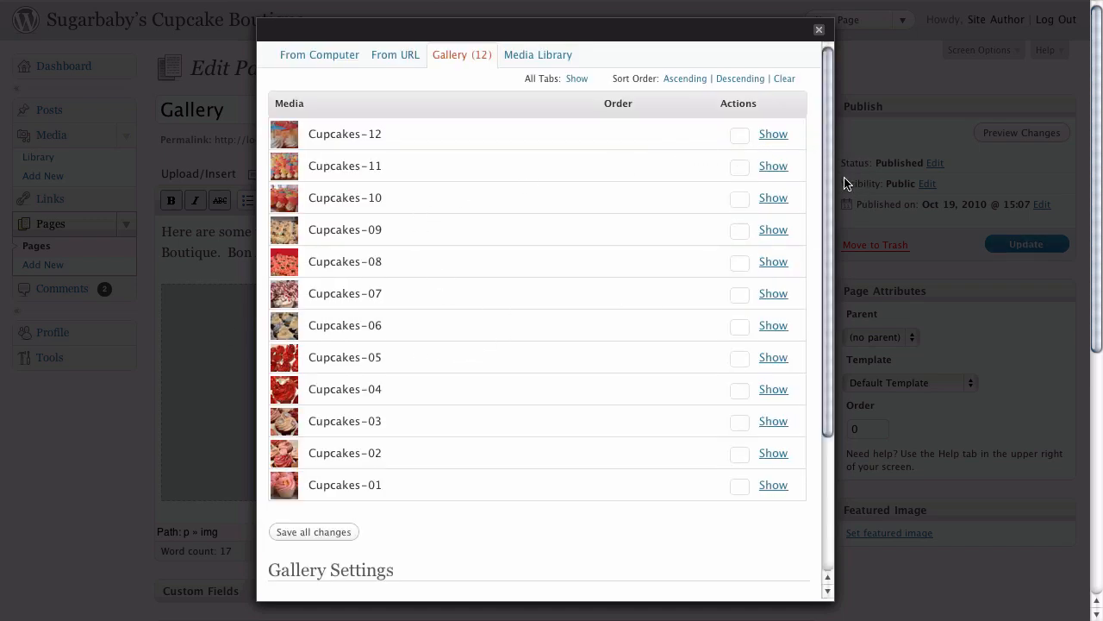
scroll("down", 3)
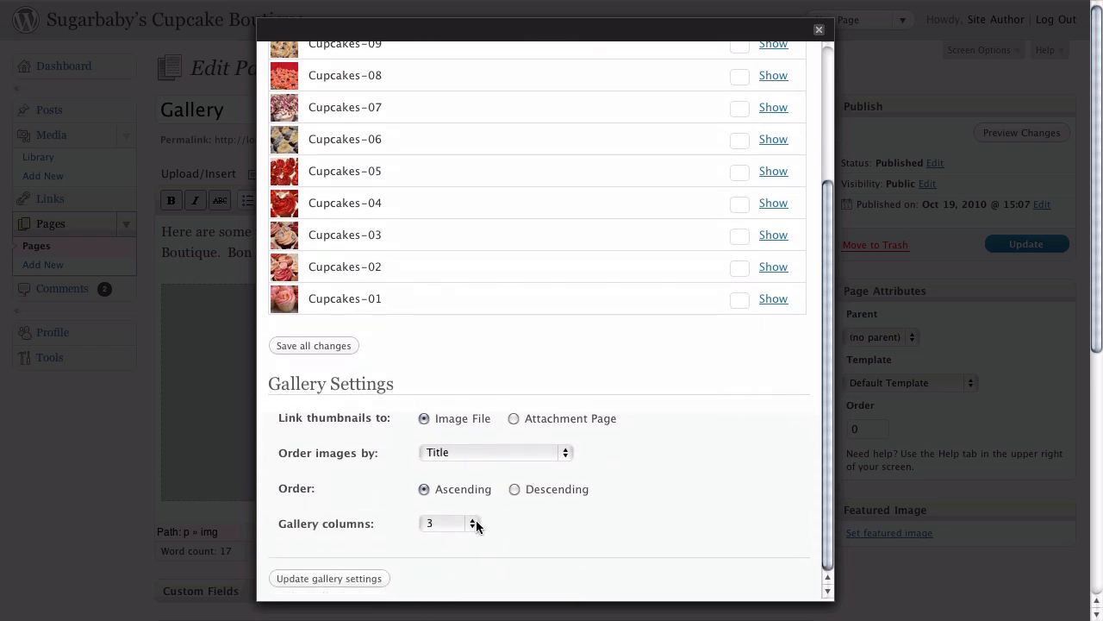
mouse_move(520, 526)
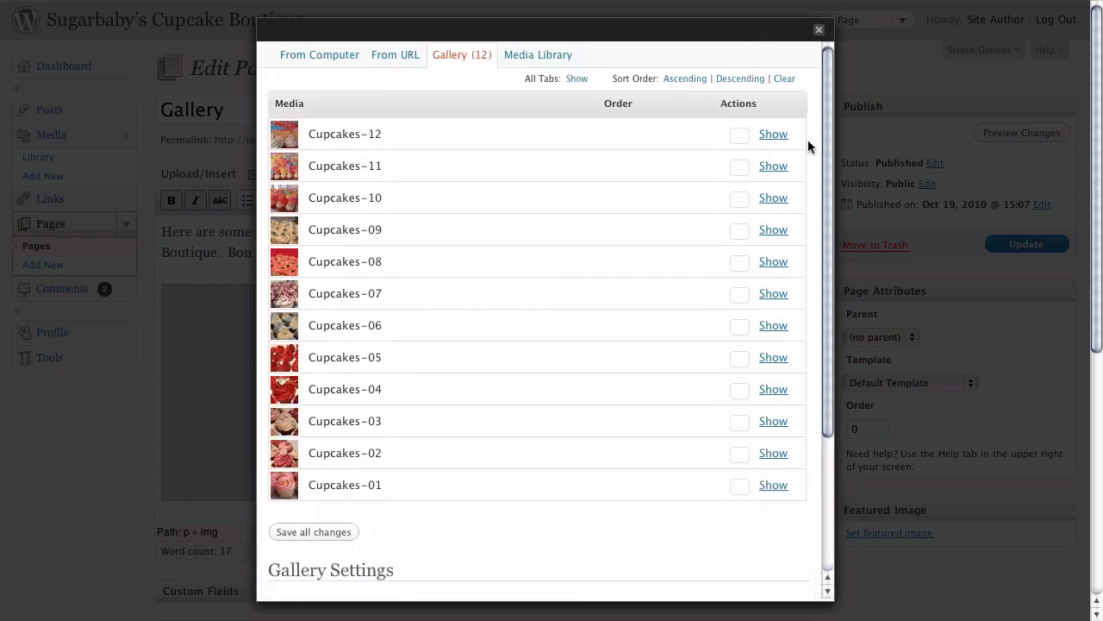
mouse_move(818, 33)
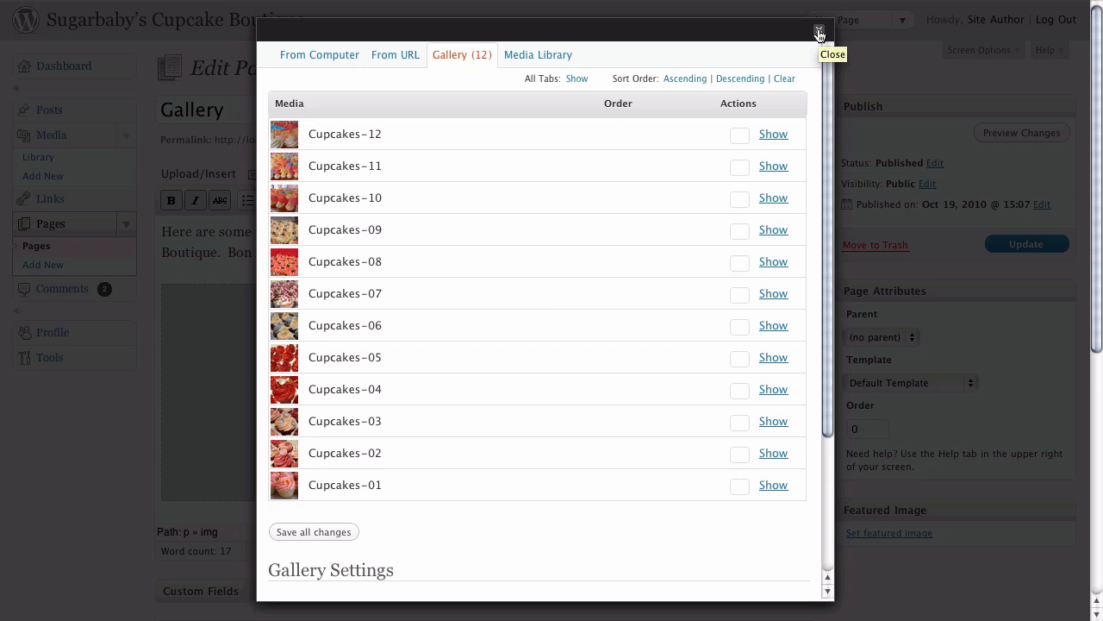
left_click(819, 30)
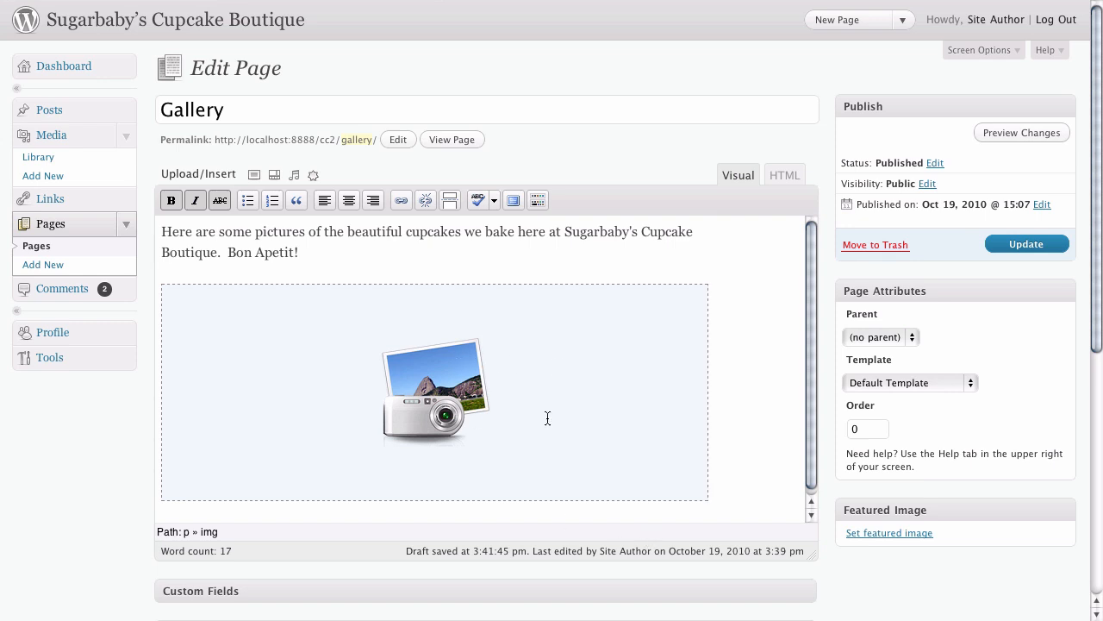
mouse_move(752, 420)
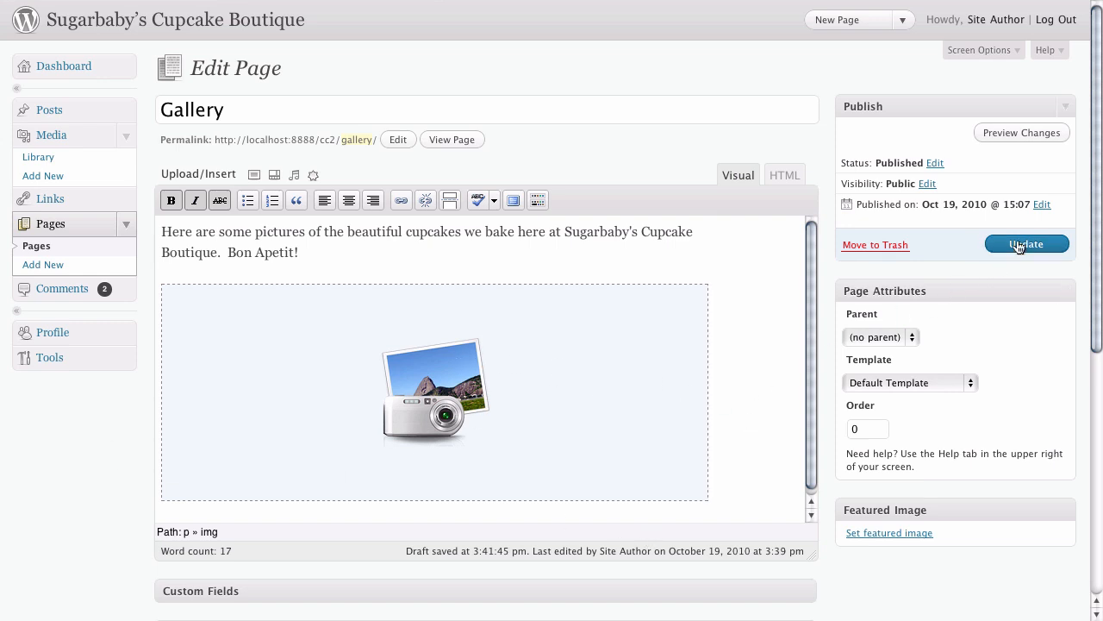
Step: Update the Gallery page and open its published view
left_click(1026, 244)
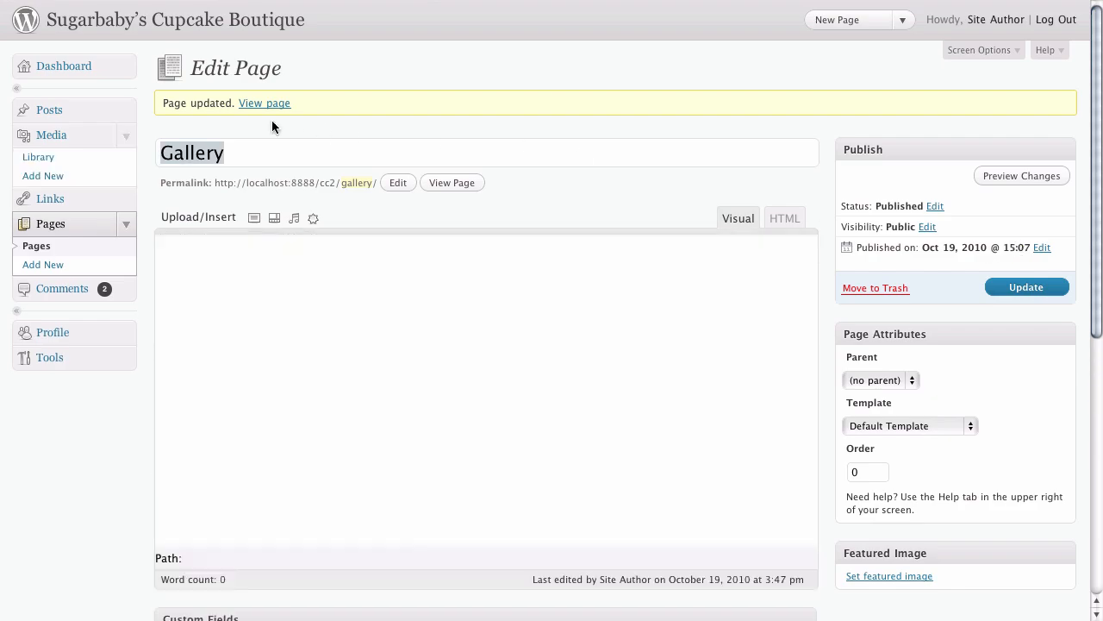
left_click(265, 102)
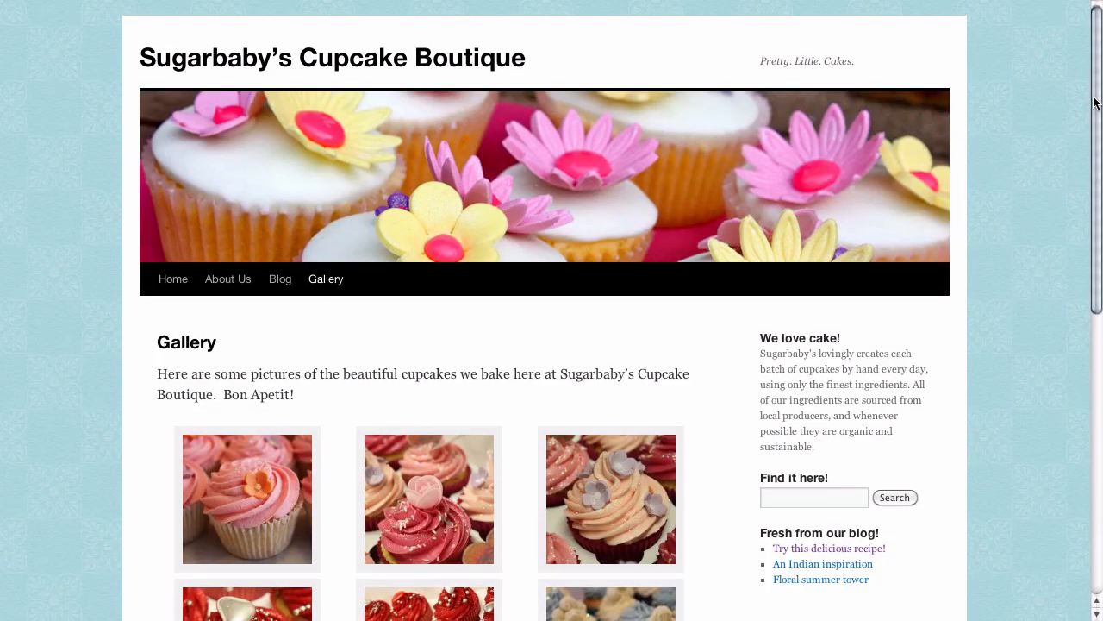
scroll("down", 3)
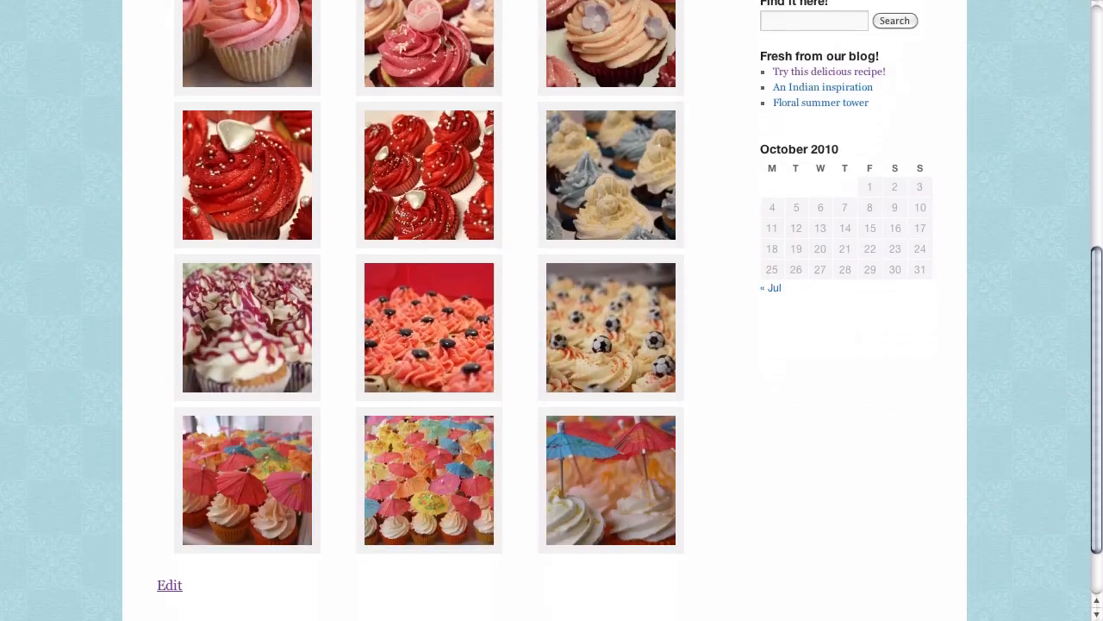
scroll("up", 3)
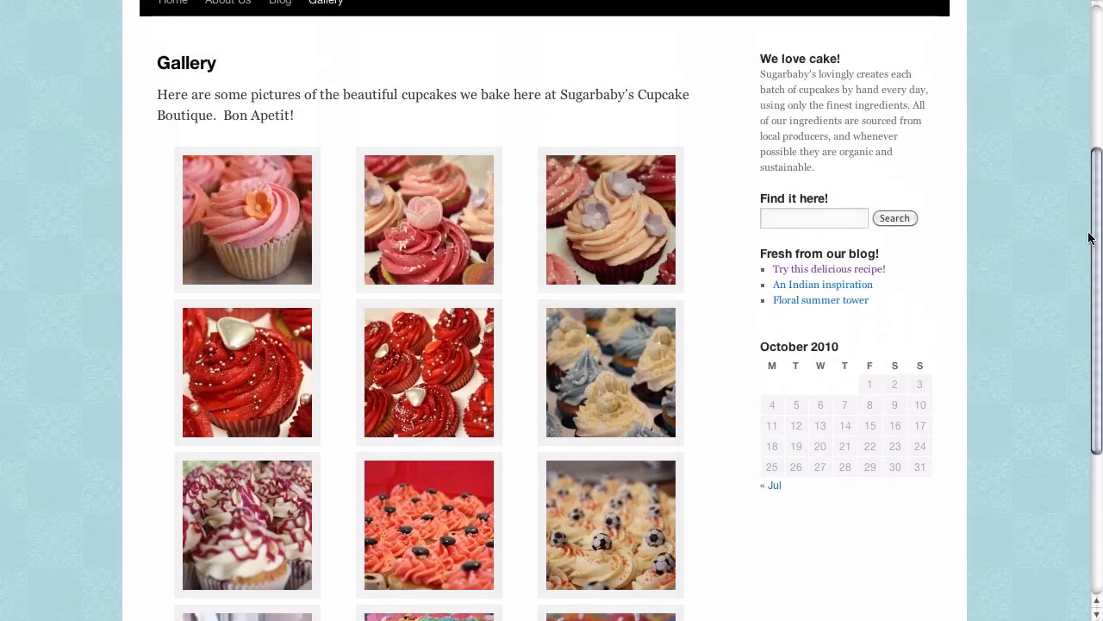
scroll("down", 3)
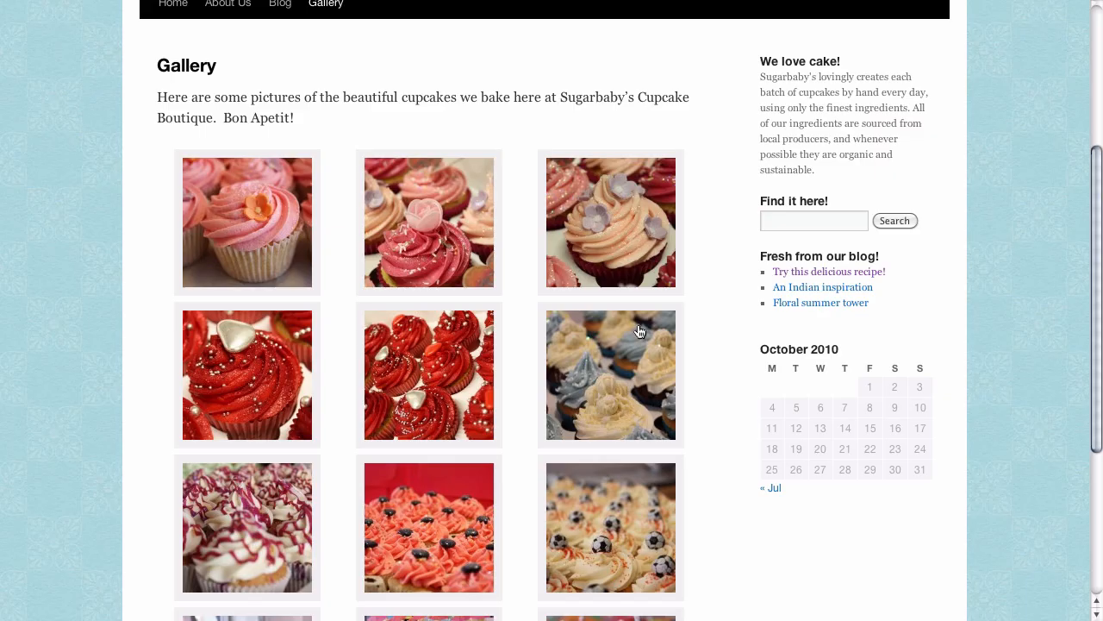
mouse_move(952, 290)
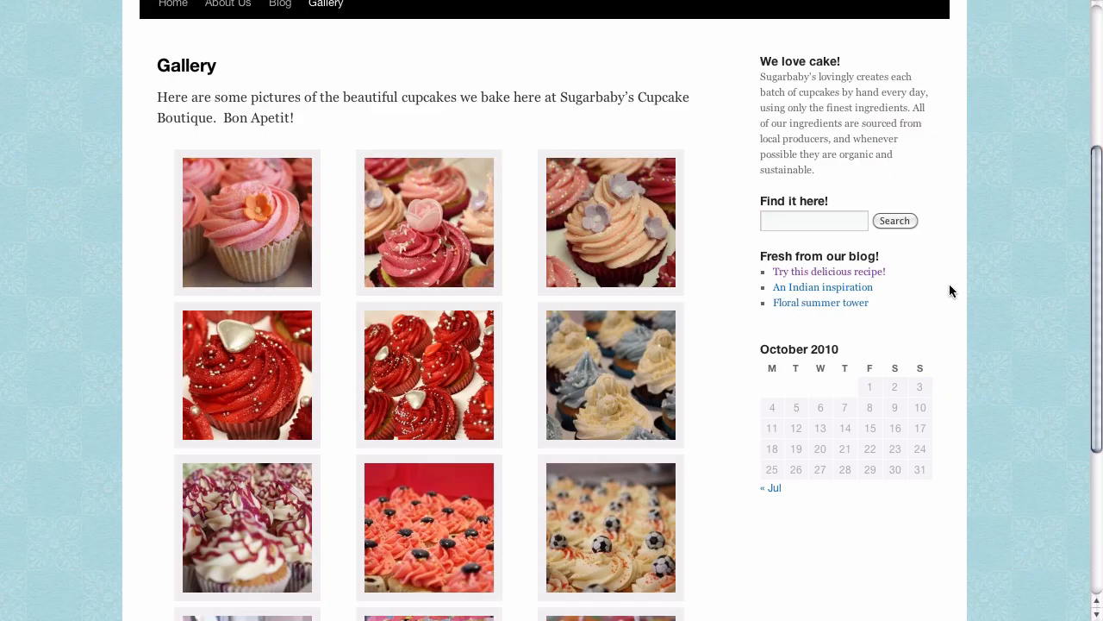
Step: Scroll through the three-column grid of twelve cupcake photos on the live page
scroll("down", 3)
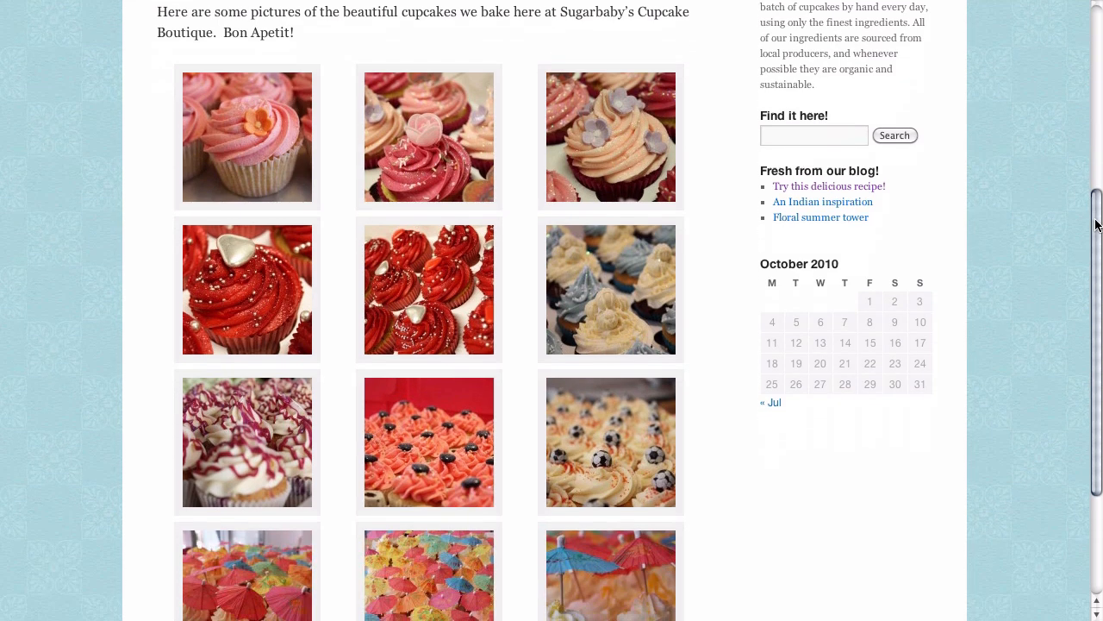
scroll("down", 3)
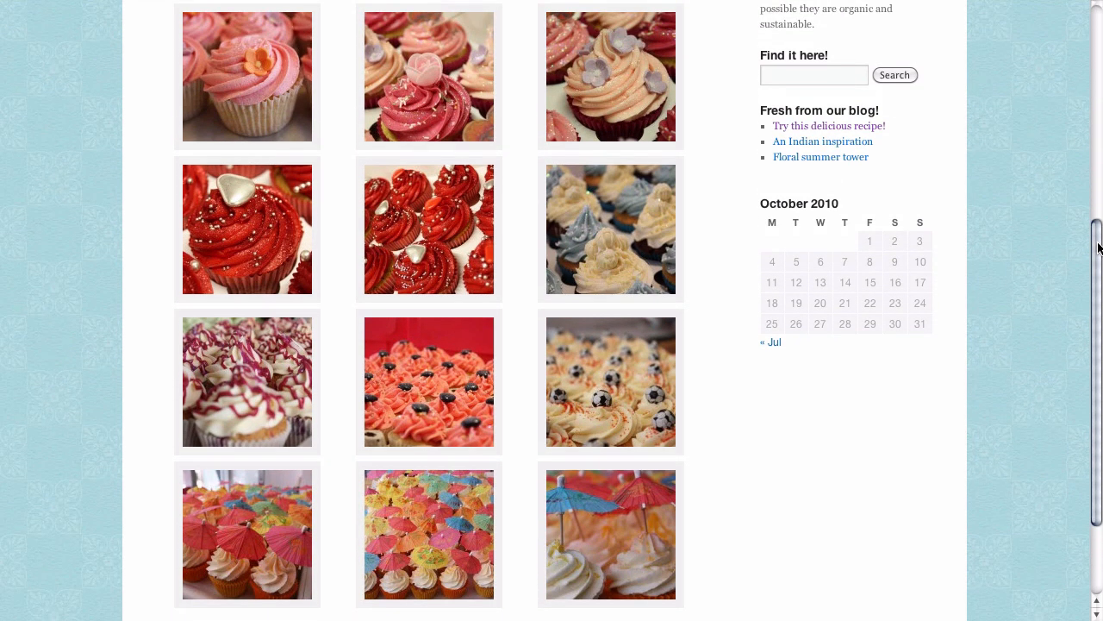
mouse_move(848, 353)
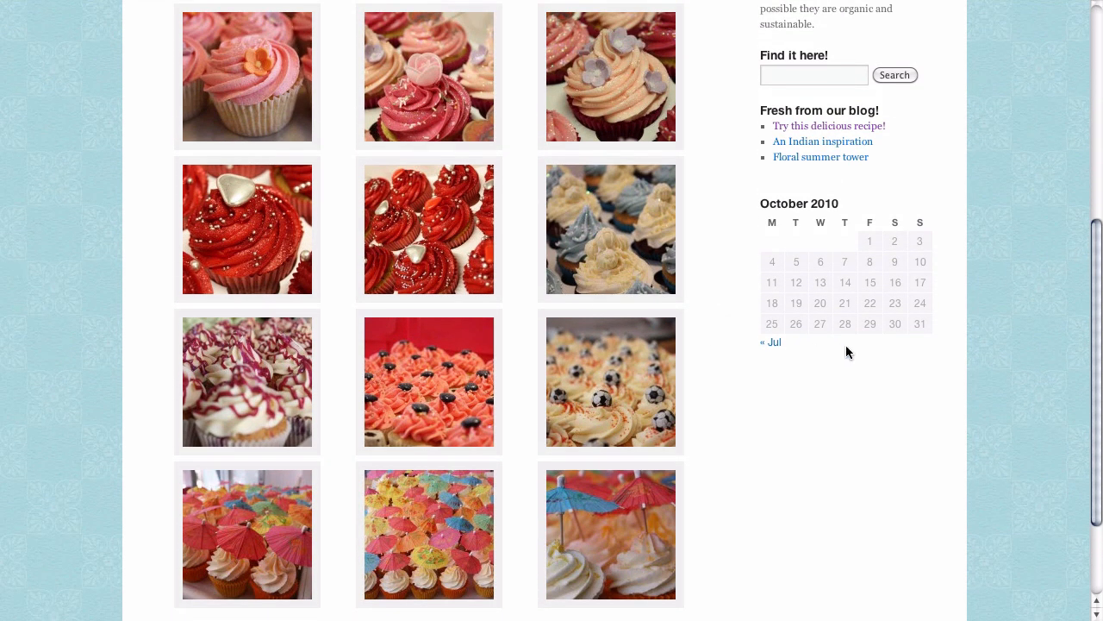
scroll("down", 3)
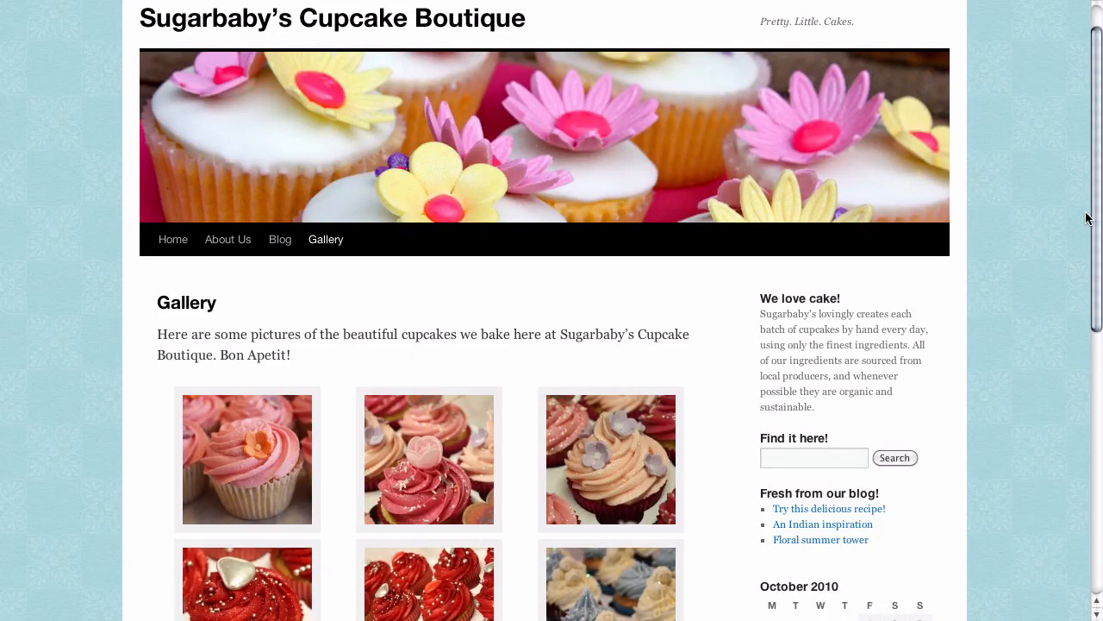
scroll("down", 3)
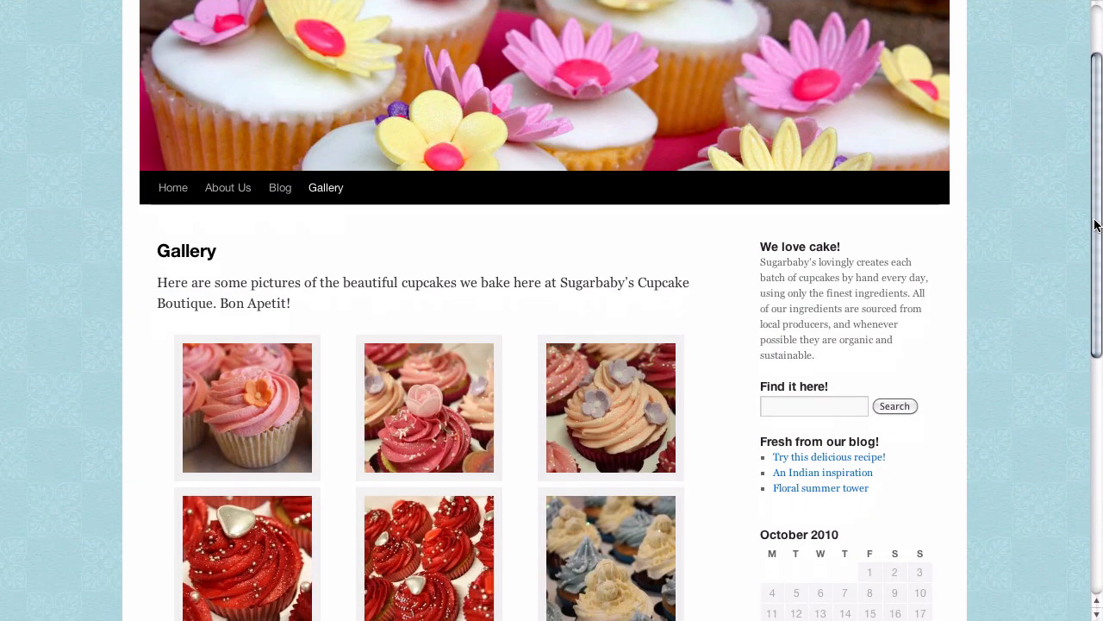
scroll("down", 3)
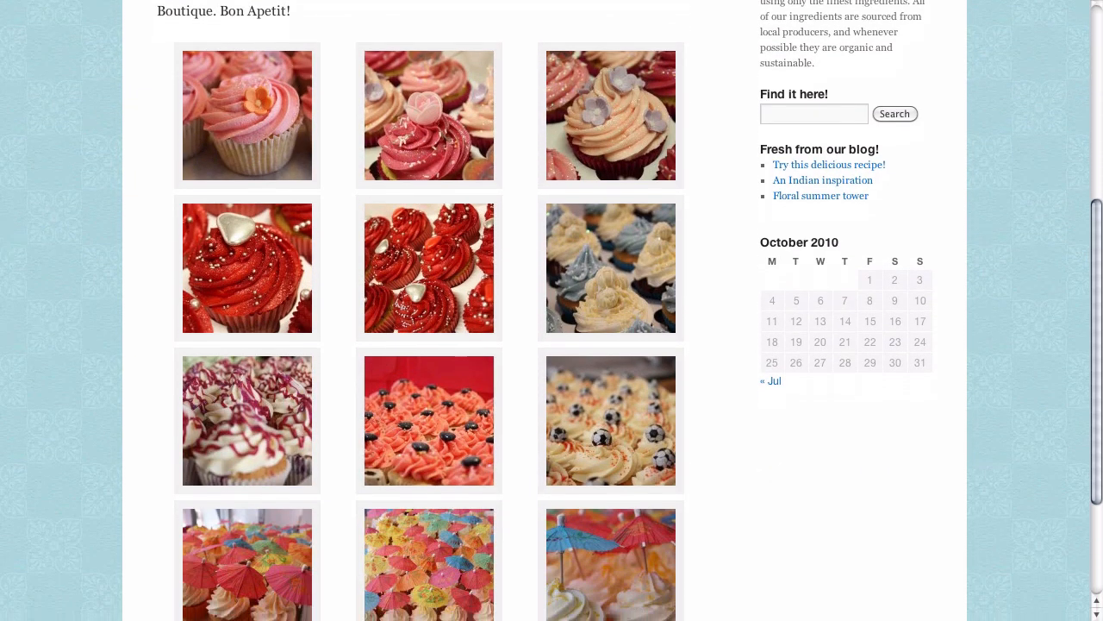
scroll("down", 3)
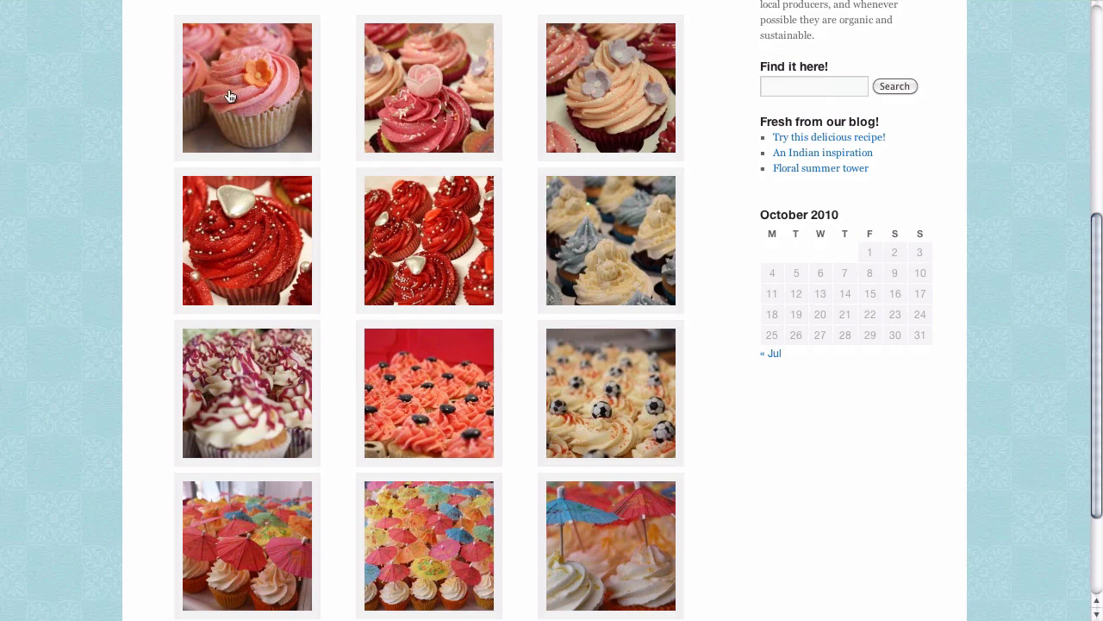
left_click(246, 87)
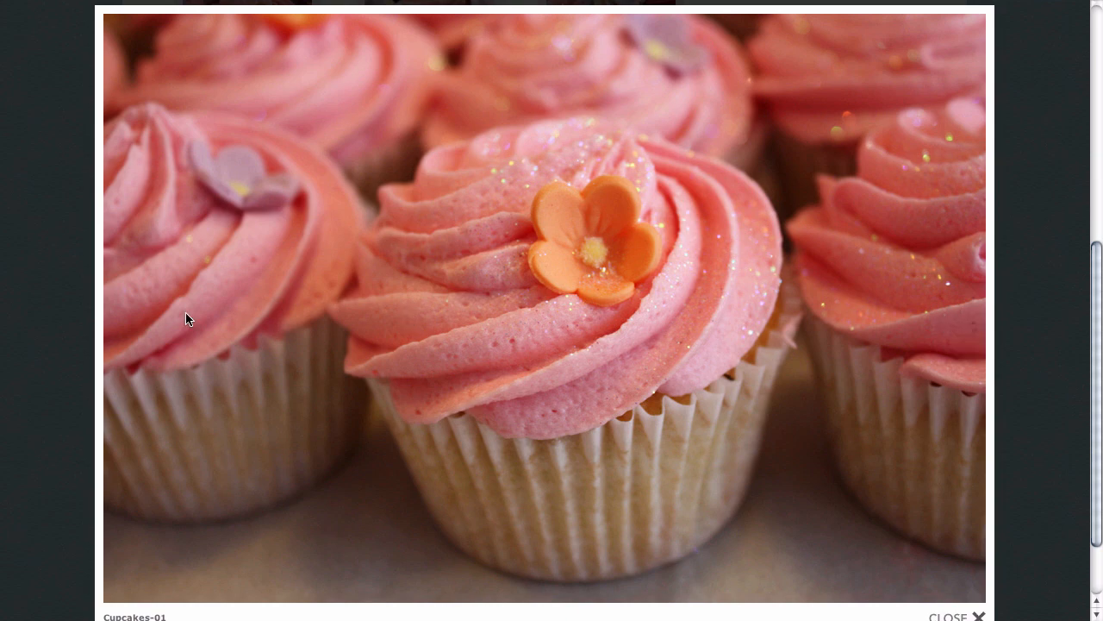
mouse_move(971, 328)
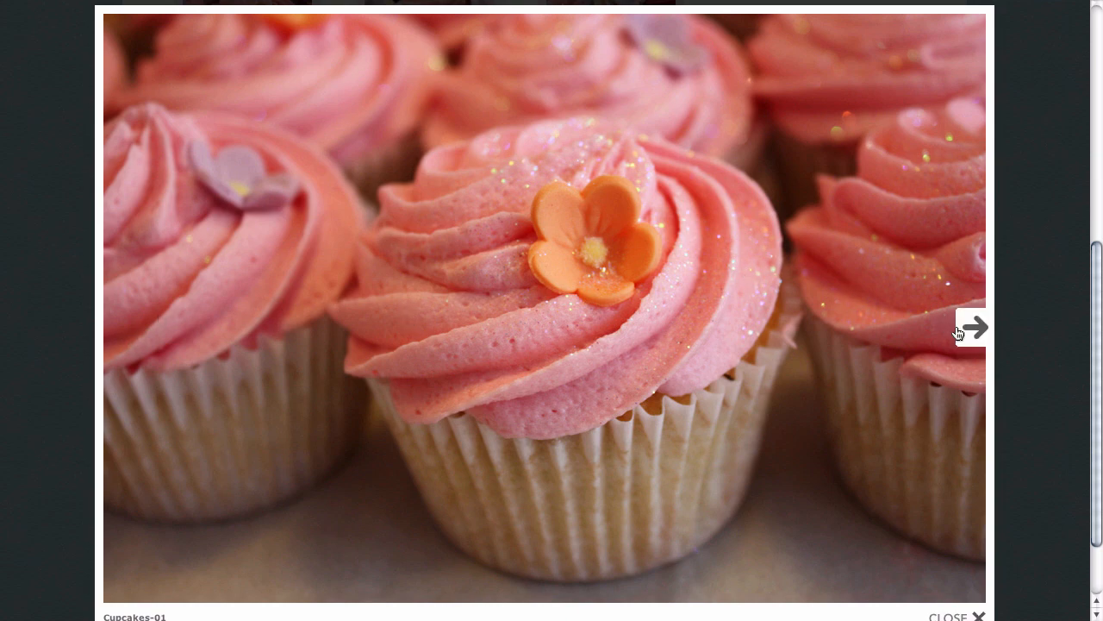
left_click(972, 327)
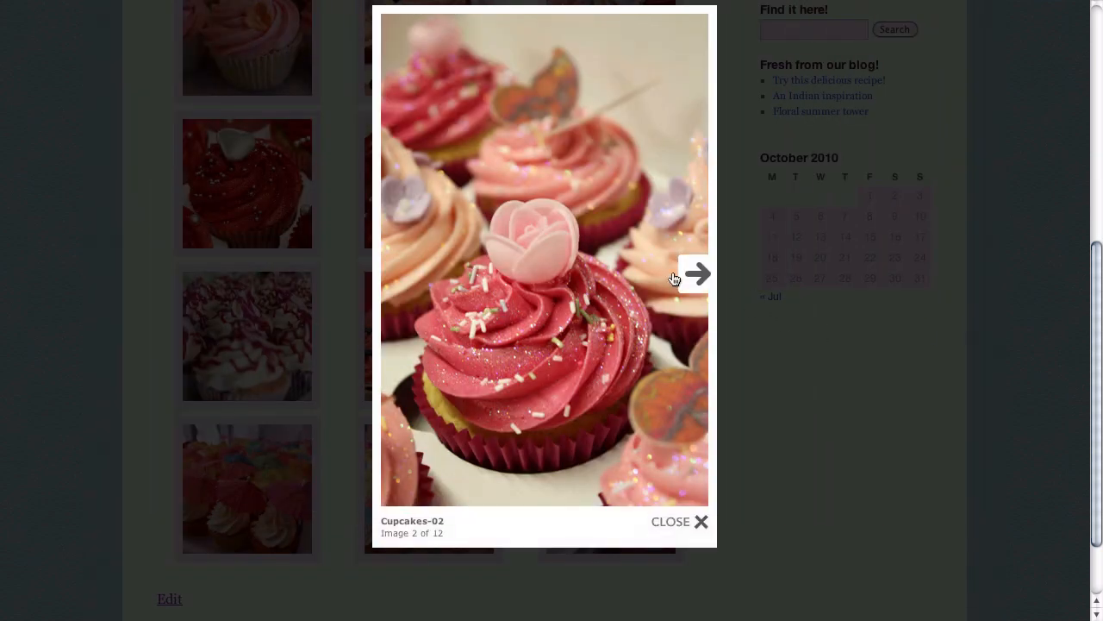
left_click(697, 274)
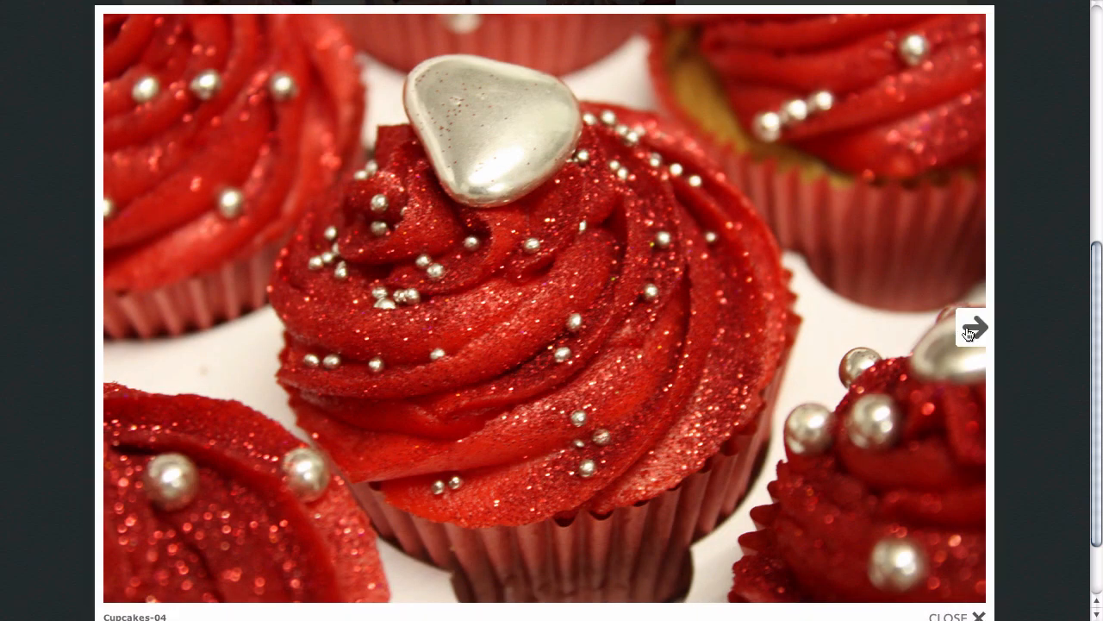
left_click(972, 330)
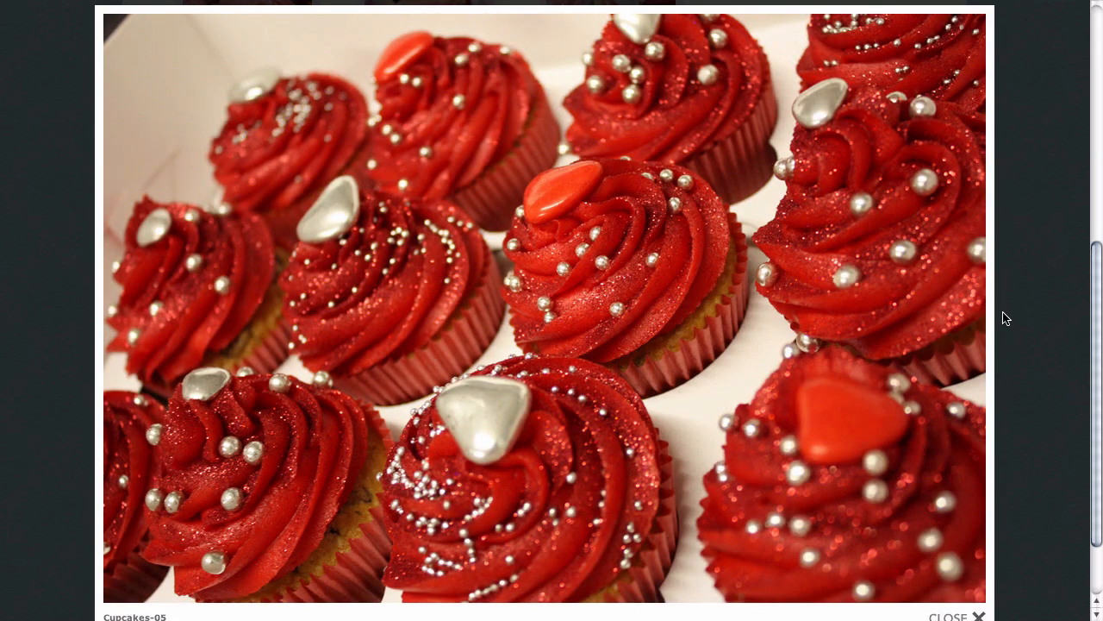
left_click(956, 615)
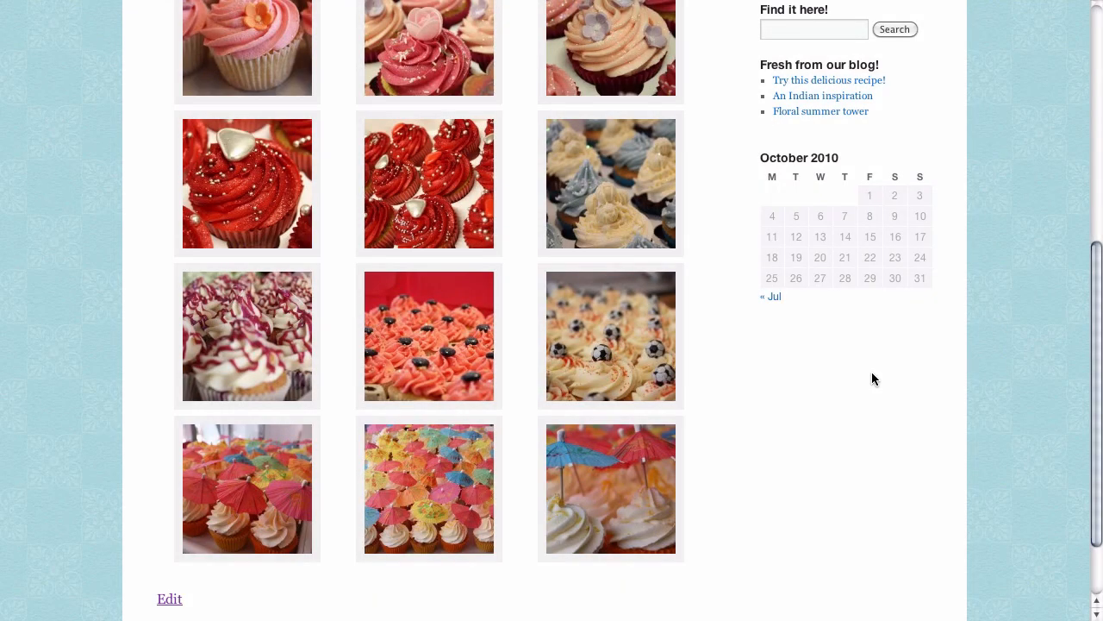
mouse_move(633, 201)
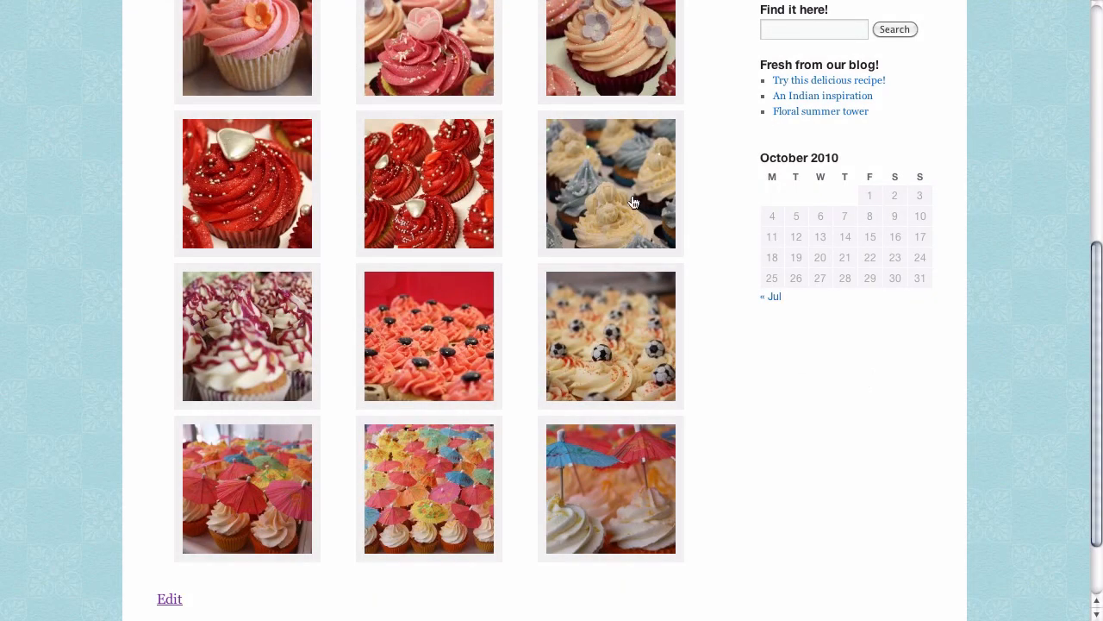
scroll("down", 3)
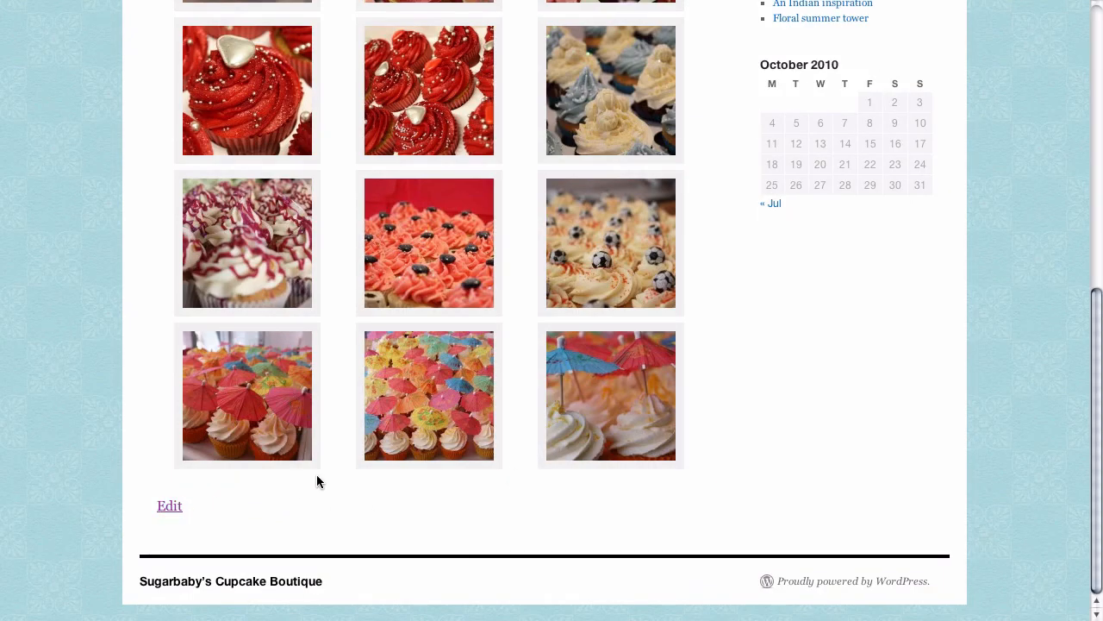
Step: Switch to Edit Page, open Media > Library and scroll through the twelve cupcake images
left_click(170, 505)
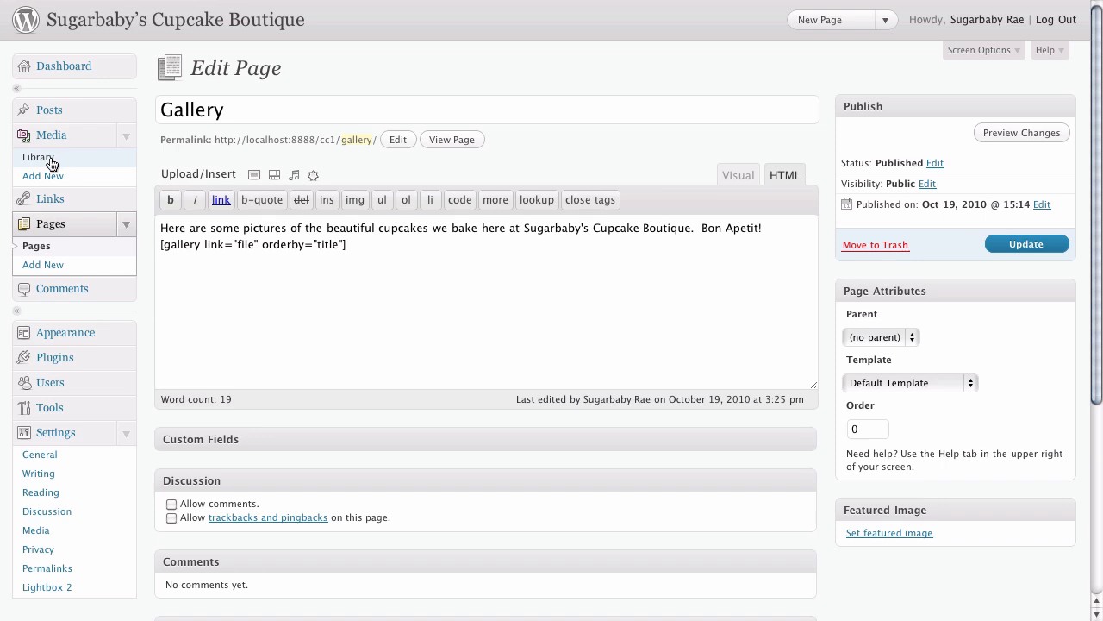
left_click(39, 157)
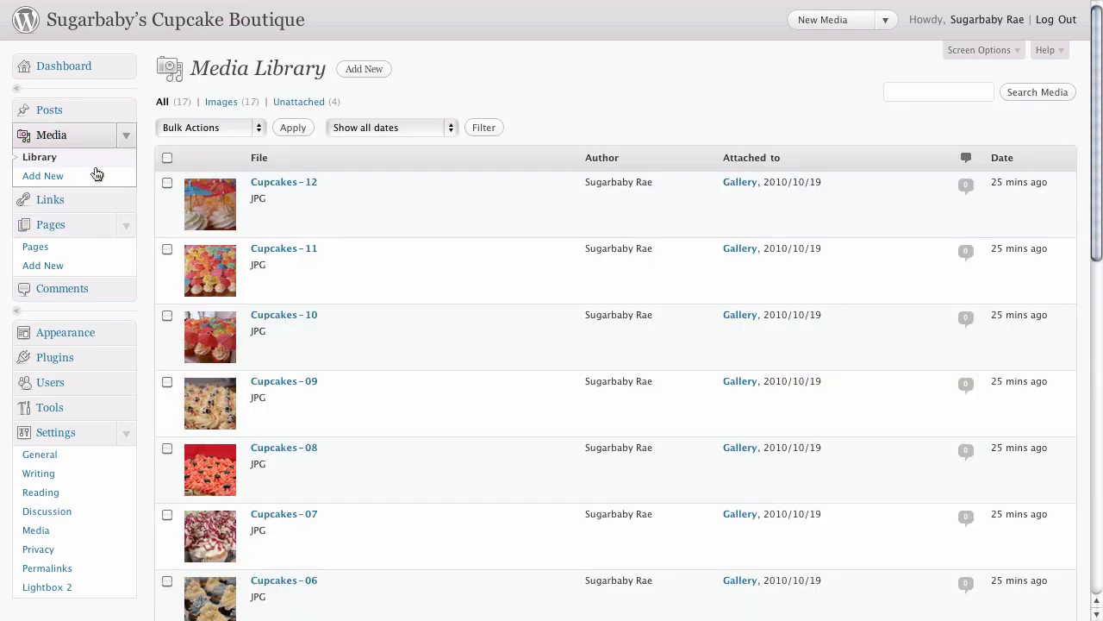
mouse_move(1098, 88)
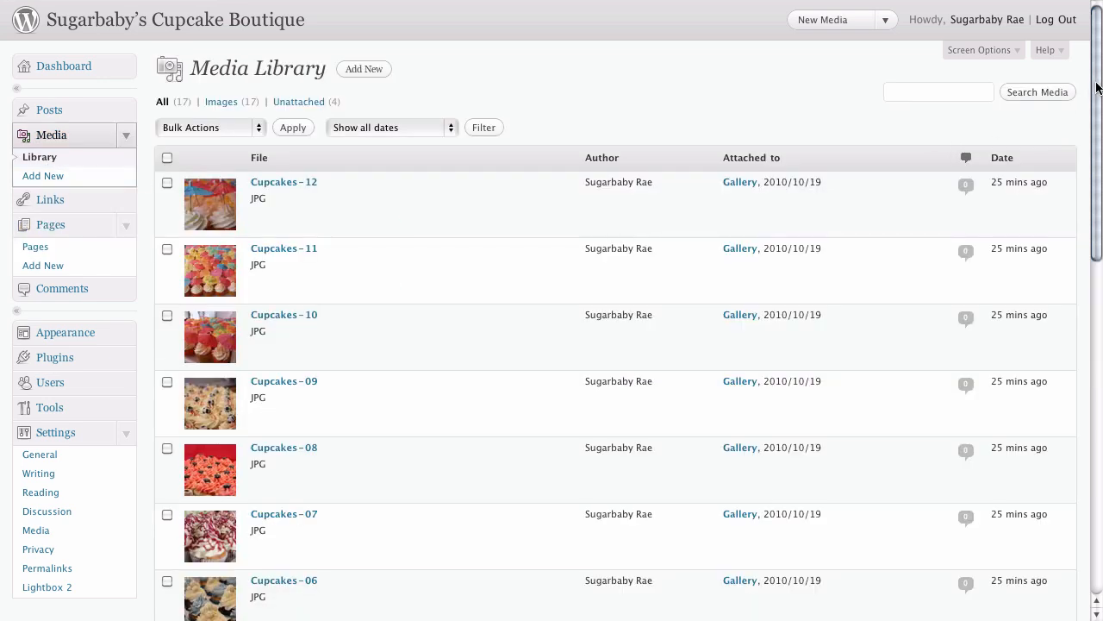
scroll("down", 3)
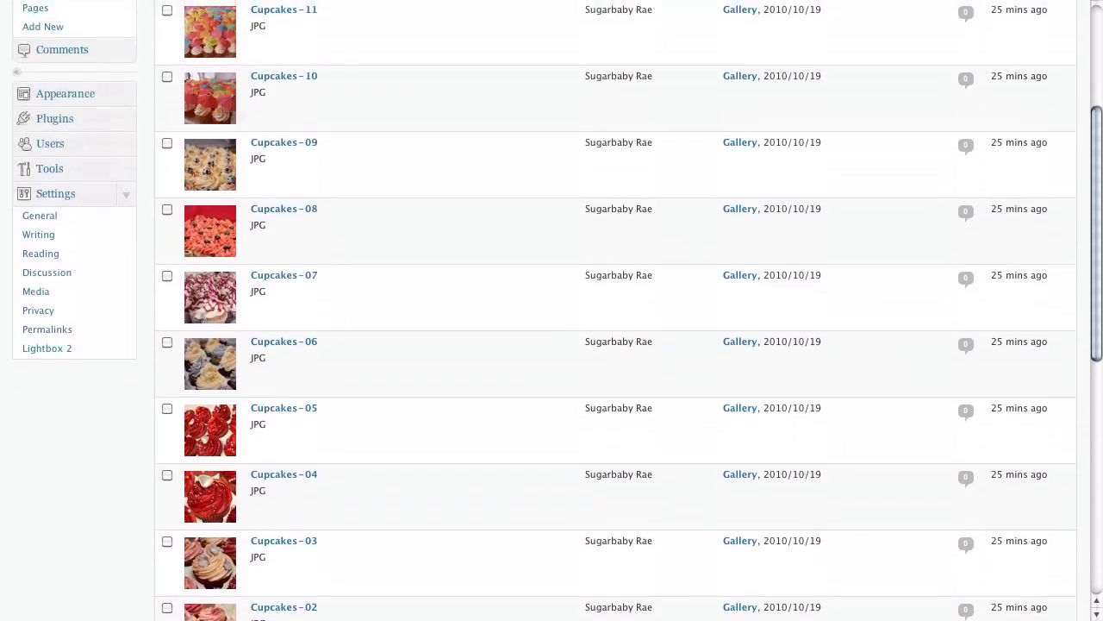
scroll("down", 3)
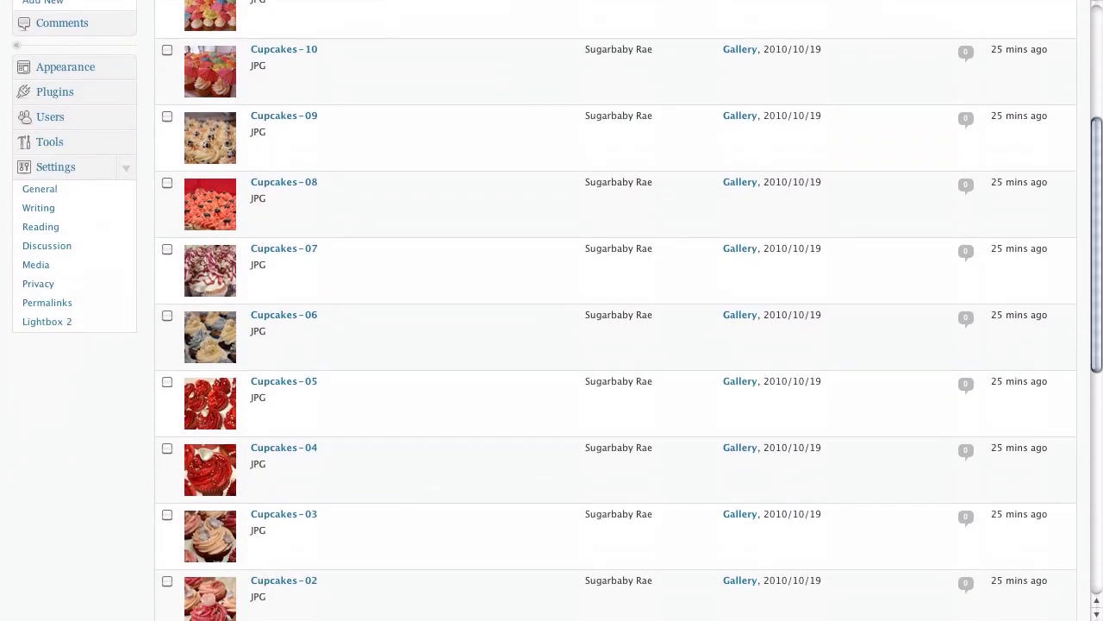
scroll("down", 3)
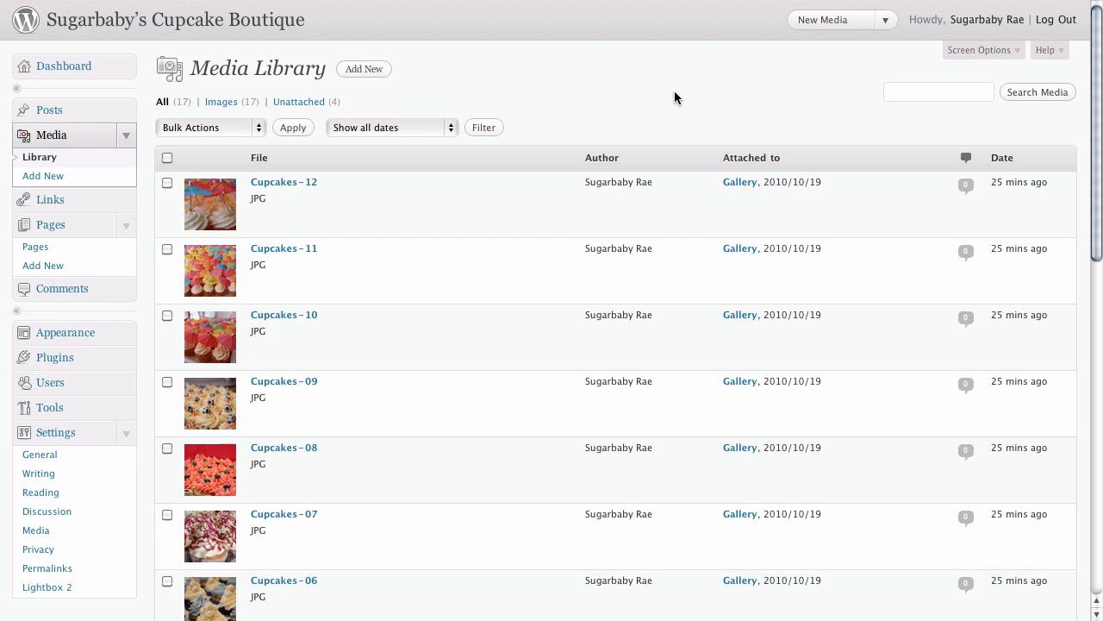
mouse_move(628, 93)
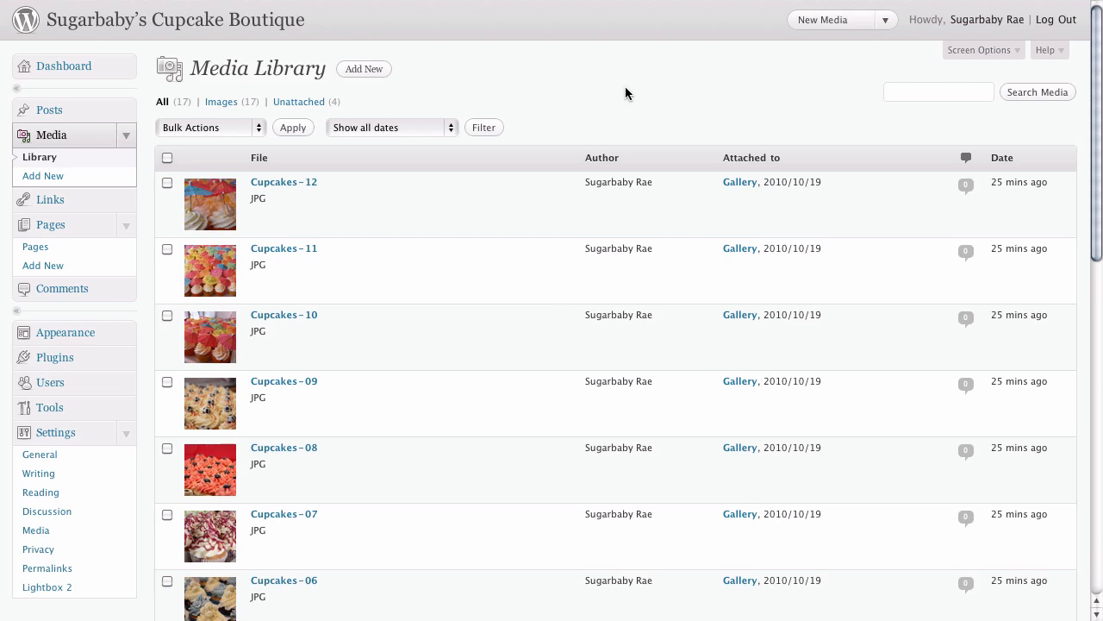